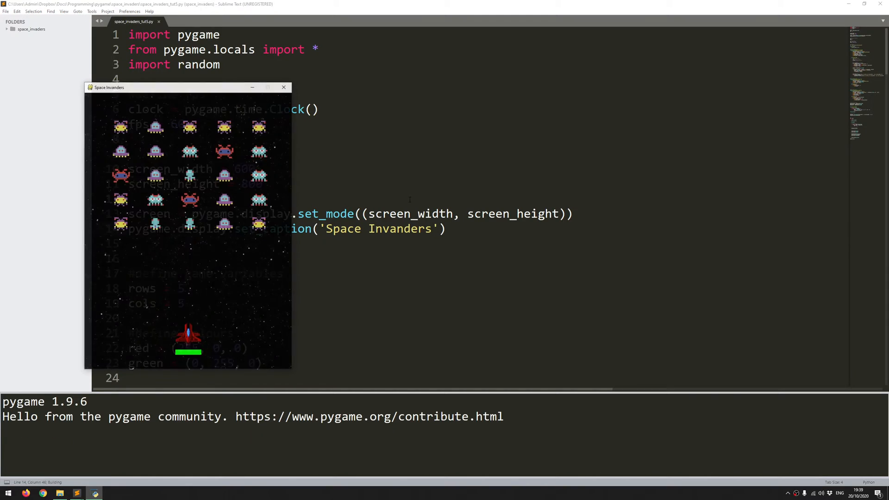
Close the Space Invaders pygame window to end the test run
{"action": "left_click_drag", "start_coordinate": [187, 87], "coordinate": [582, 64]}
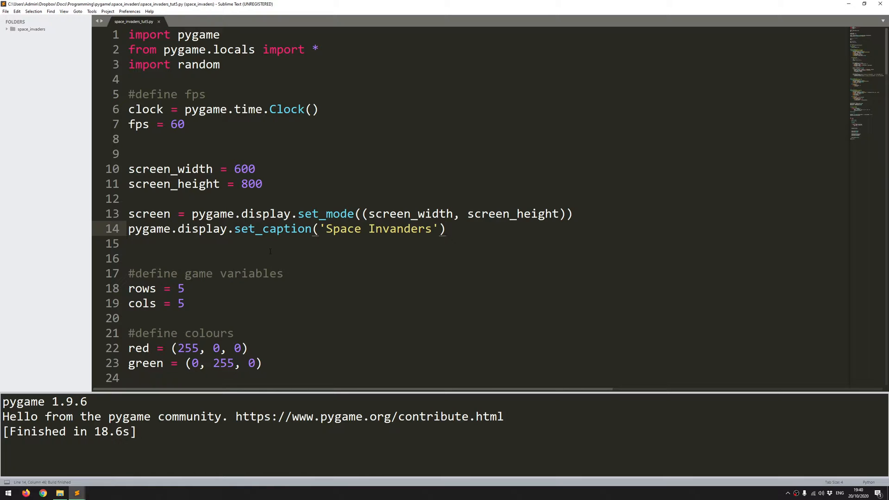
Scroll down to the Aliens class and paste the copied Bullets class below it as AlienBullets
{"action": "scroll", "scroll_direction": "down", "scroll_amount": 3}
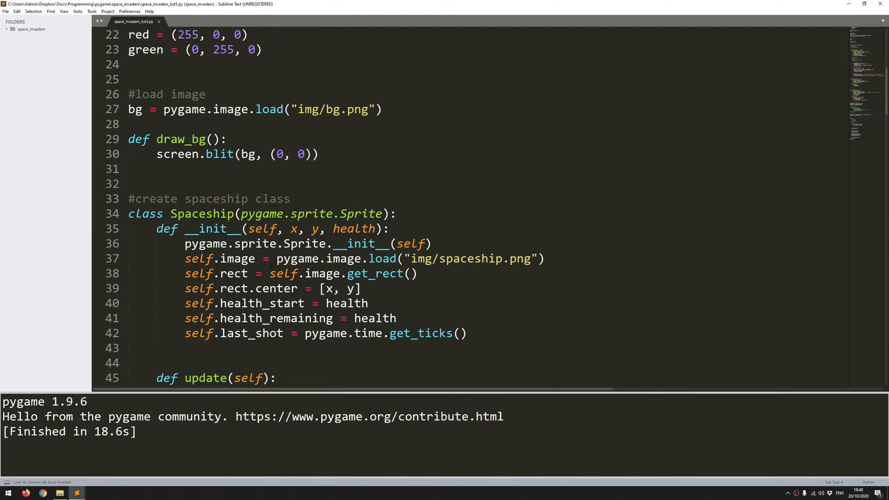
{"action": "scroll", "scroll_direction": "down", "scroll_amount": 3}
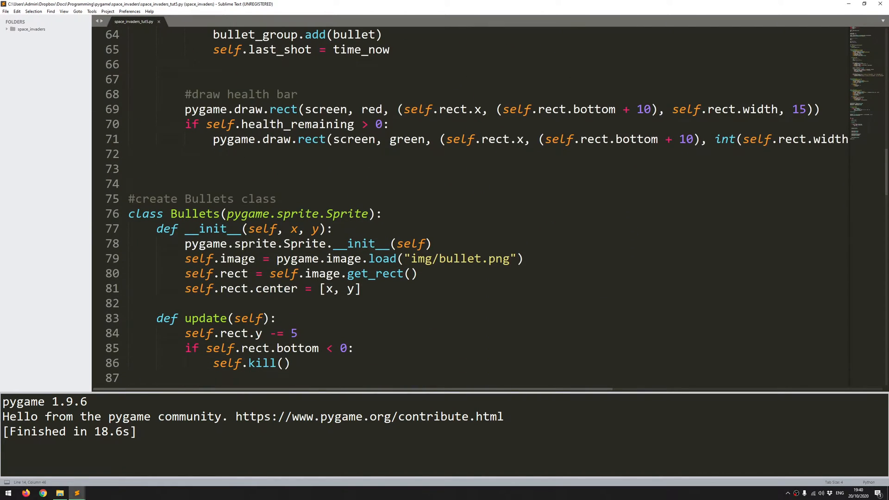
{"action": "scroll", "scroll_direction": "down", "scroll_amount": 3}
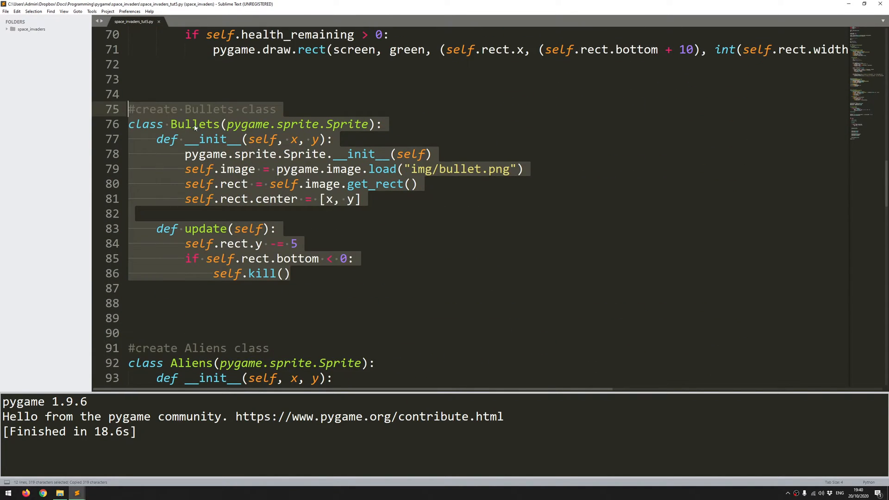
{"action": "scroll", "scroll_direction": "down", "scroll_amount": 3}
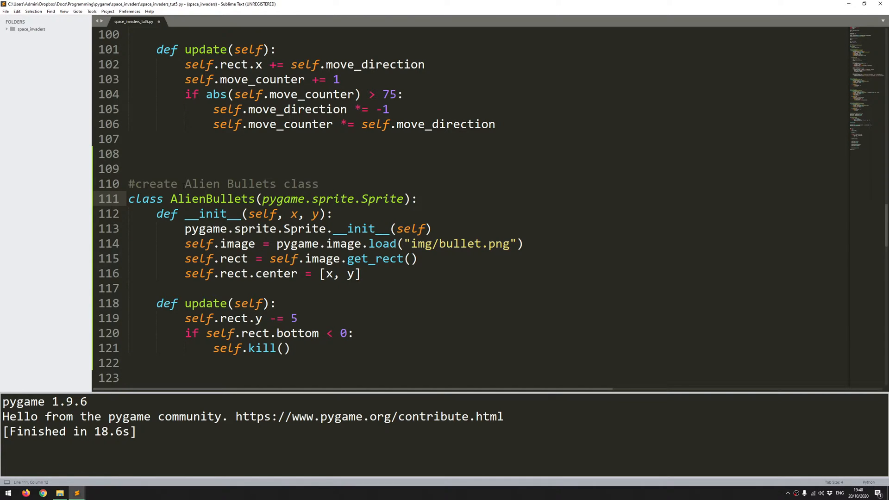
Name the class Alien_Bullets, load img/alien_bullet.png, and change the y movement from -= 5 to += 5
{"action": "type", "text": "_"}
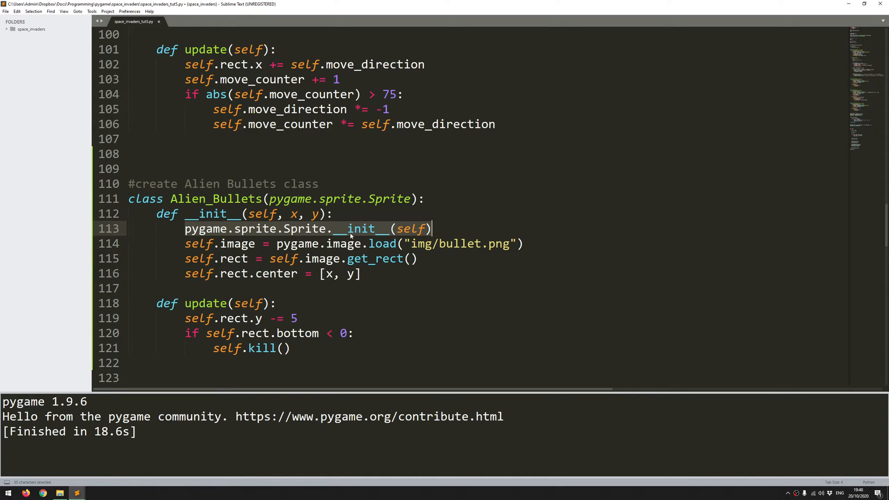
{"action": "double_click", "coordinate": [305, 229]}
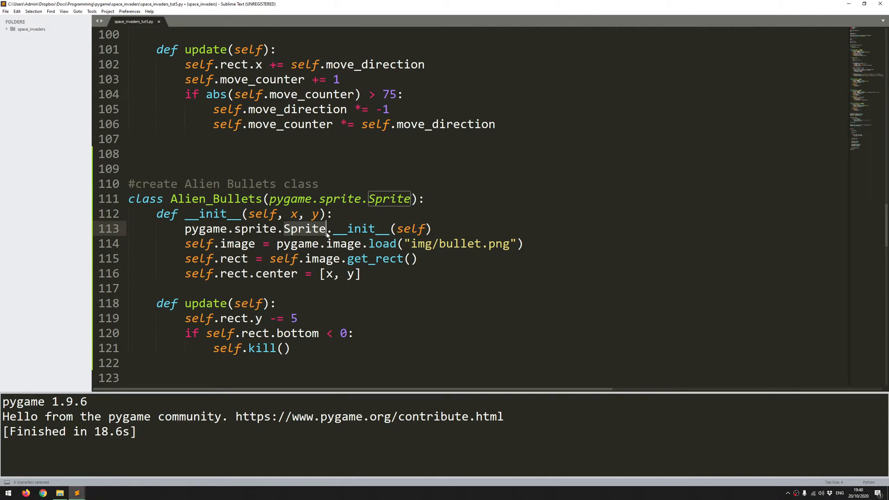
{"action": "left_click", "coordinate": [328, 229]}
{"action": "type", "text": "alien_"}
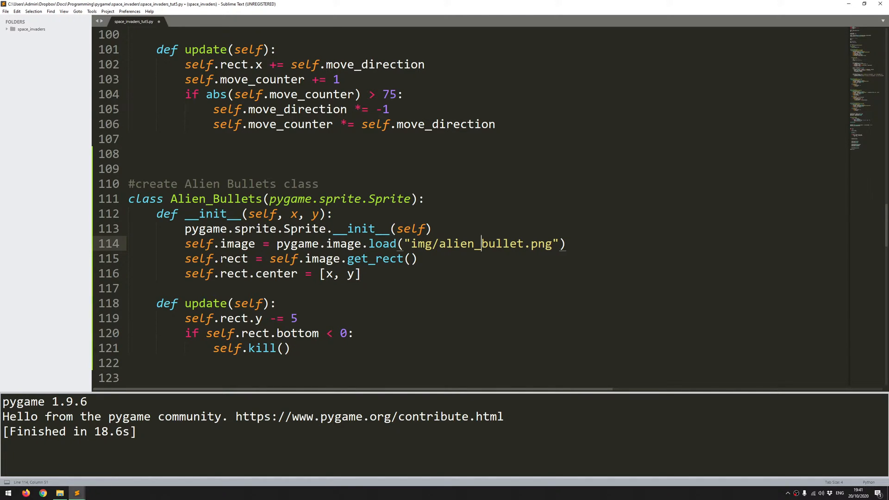
{"action": "left_click_drag", "start_coordinate": [185, 258], "coordinate": [334, 259]}
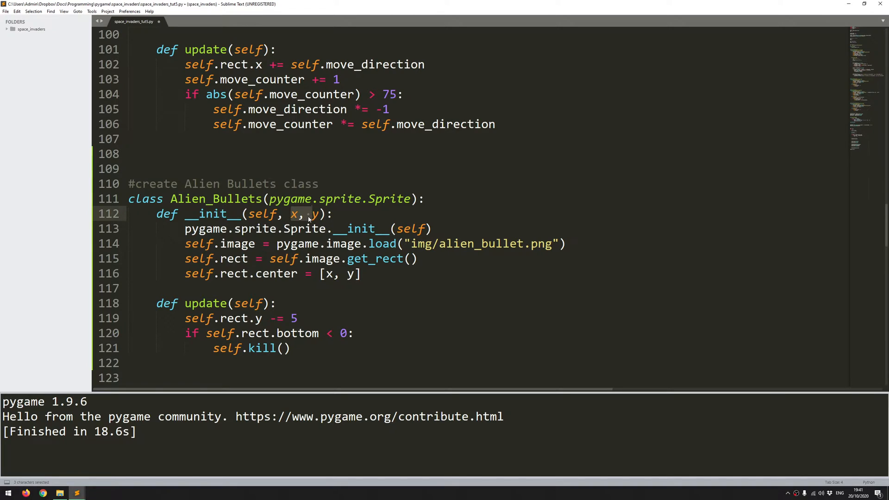
{"action": "scroll", "scroll_direction": "down", "scroll_amount": 3}
{"action": "type", "text": "+"}
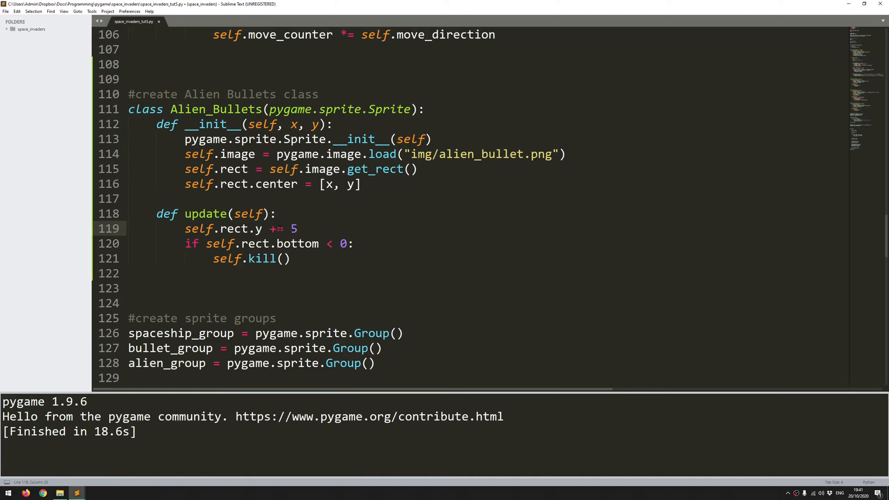
Move alien bullets down 2 per update and kill them when rect.top exceeds screen_height
{"action": "key", "text": "Backspace"}
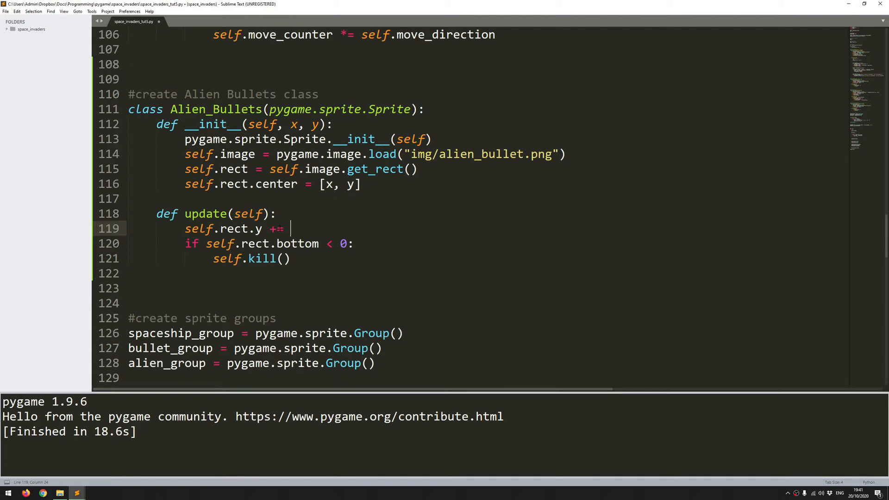
{"action": "type", "text": "2"}
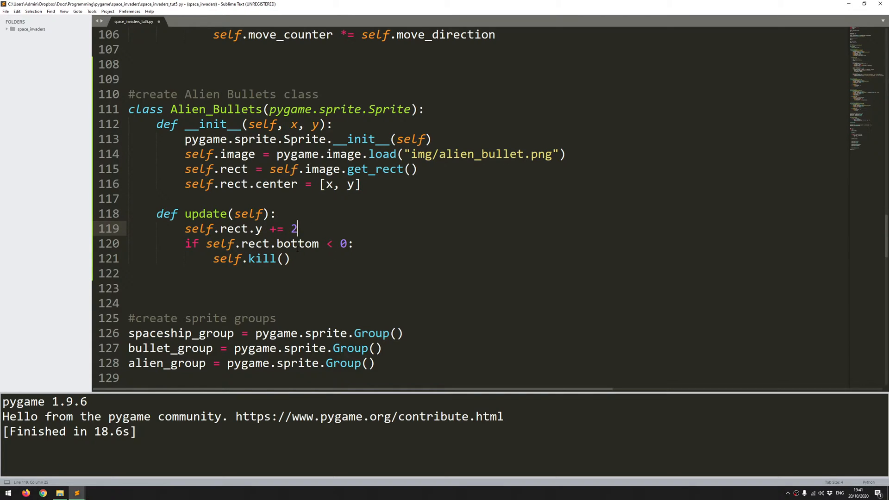
{"action": "double_click", "coordinate": [297, 243]}
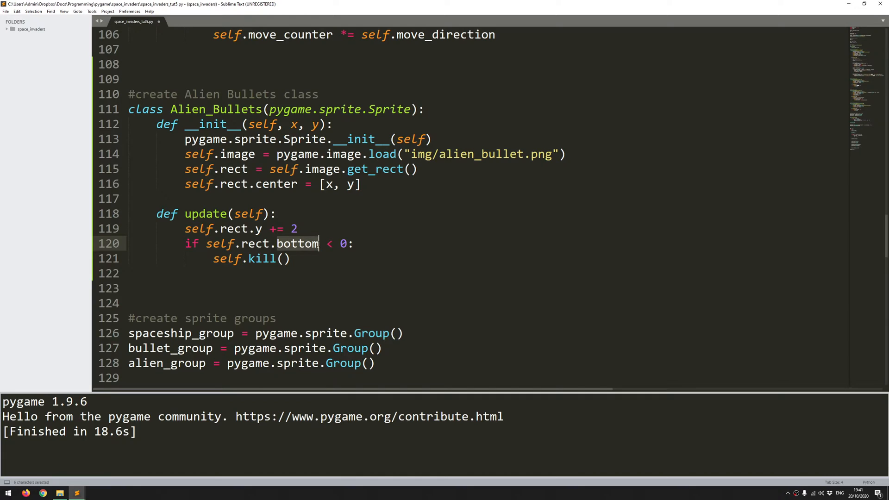
{"action": "type", "text": "top"}
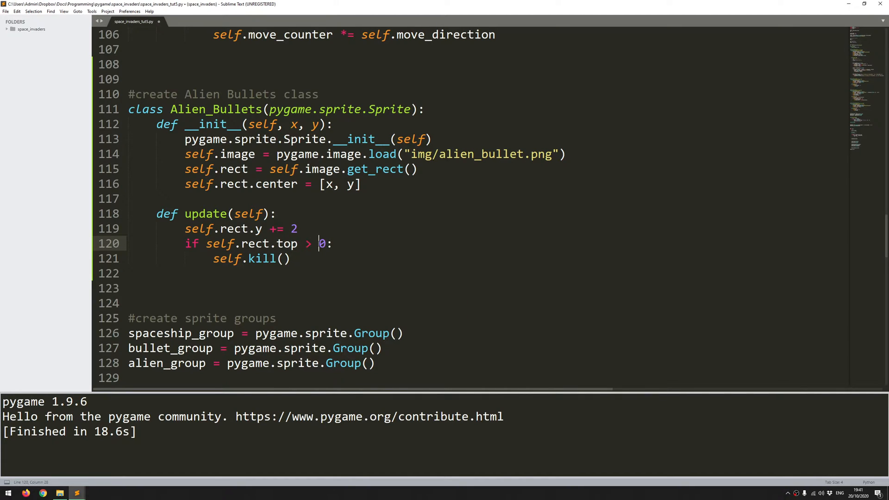
{"action": "type", "text": "scree"}
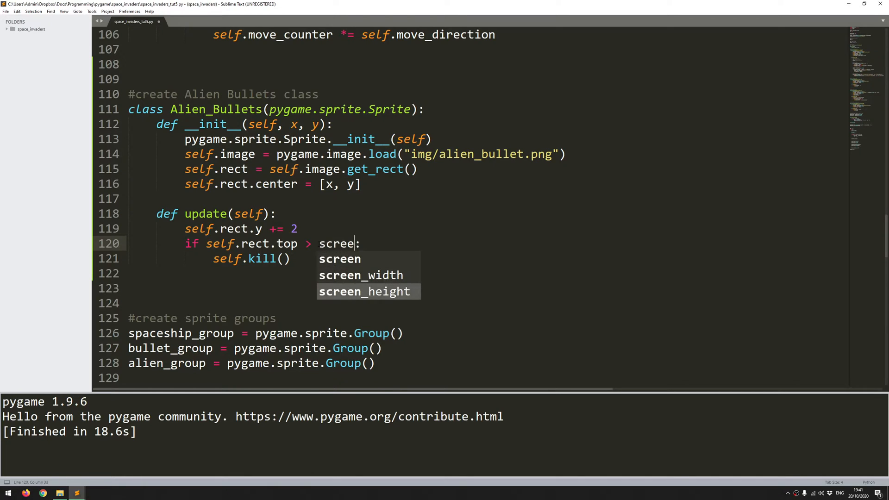
{"action": "key", "text": "Tab"}
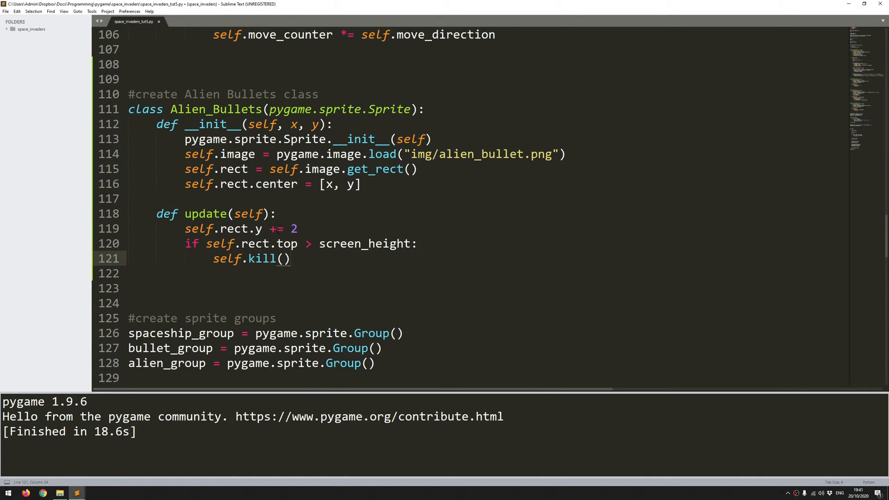
{"action": "scroll", "scroll_direction": "down", "scroll_amount": 3}
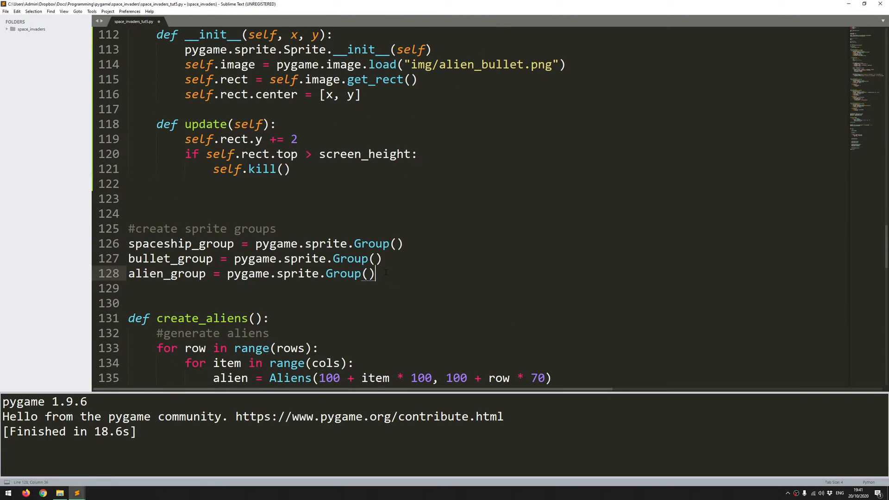
Create alien_bullet_group as a pygame sprite Group alongside the other groups
{"action": "type", "text": "alien_bullet_group = pygame.sprite.Group("}
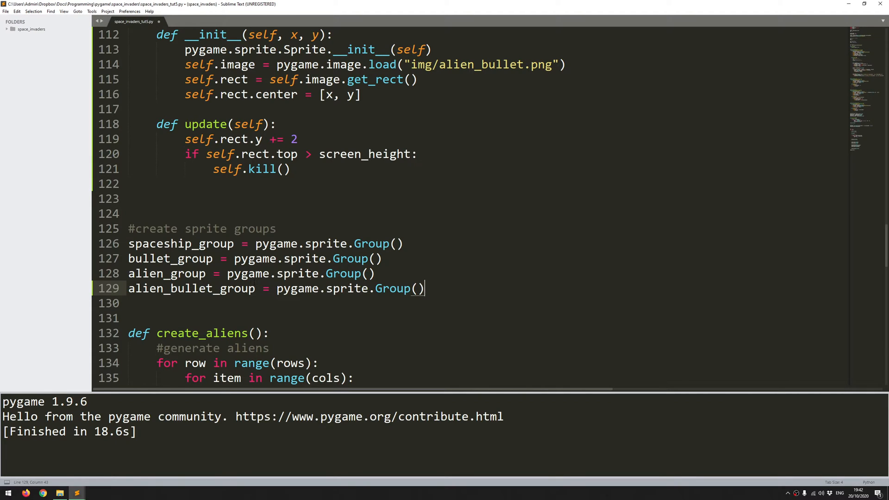
{"action": "scroll", "scroll_direction": "down", "scroll_amount": 3}
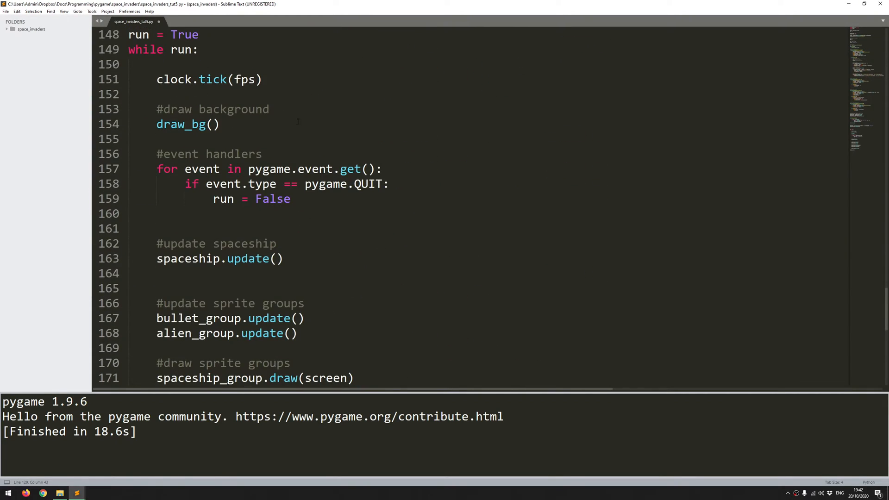
{"action": "scroll", "scroll_direction": "down", "scroll_amount": 3}
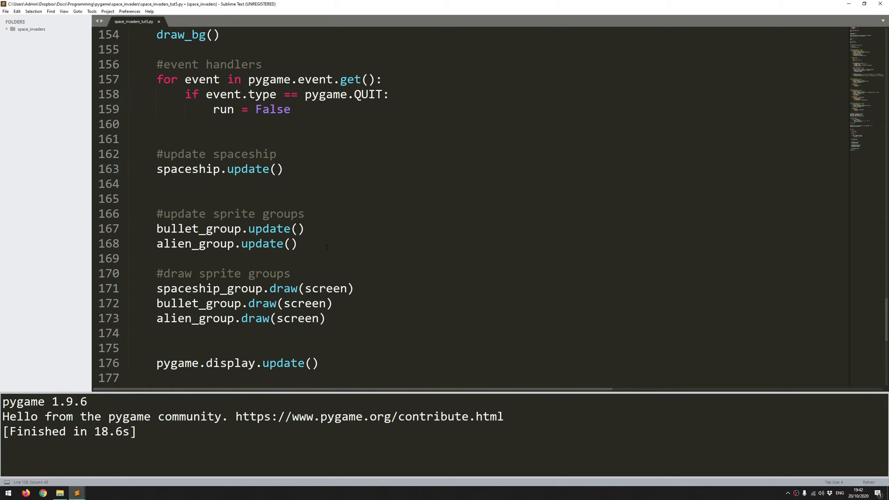
Call alien_bullet_group.update() and alien_bullet_group.draw(screen) in the game loop, then run the game
{"action": "type", "text": "alie"}
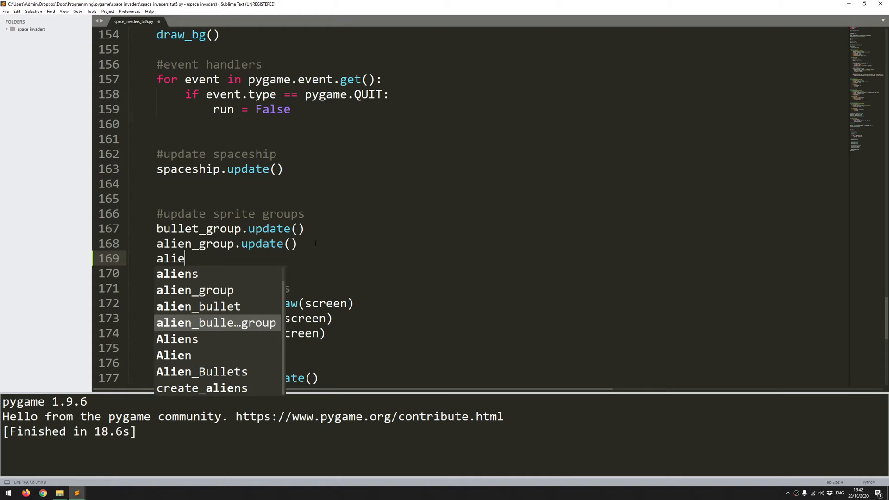
{"action": "type", "text": "alien_bullet_group."}
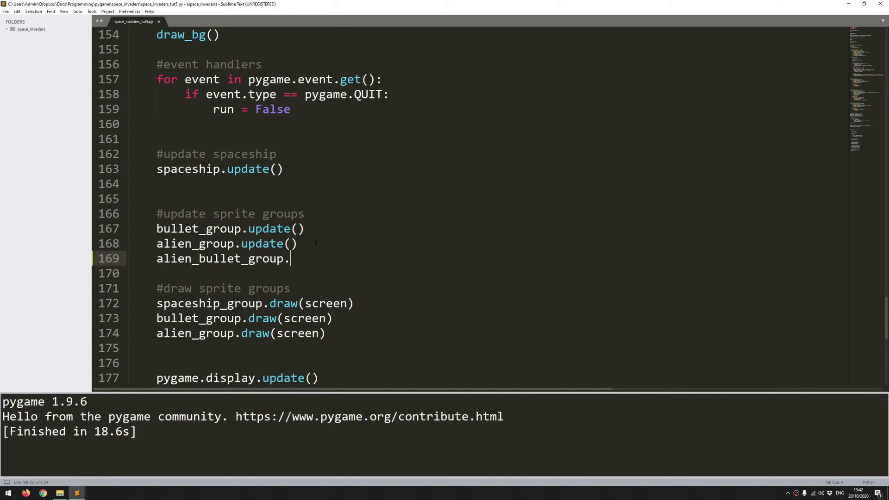
{"action": "type", "text": "update("}
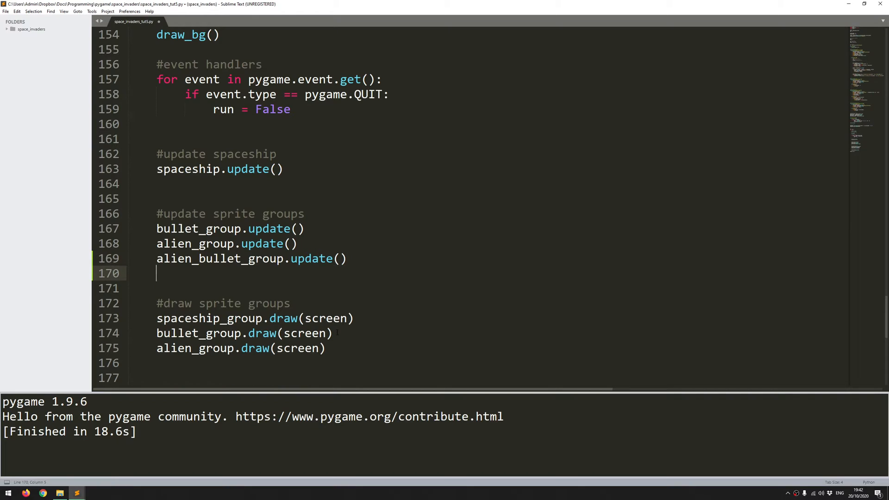
{"action": "type", "text": "alien_bullet_group.draw("}
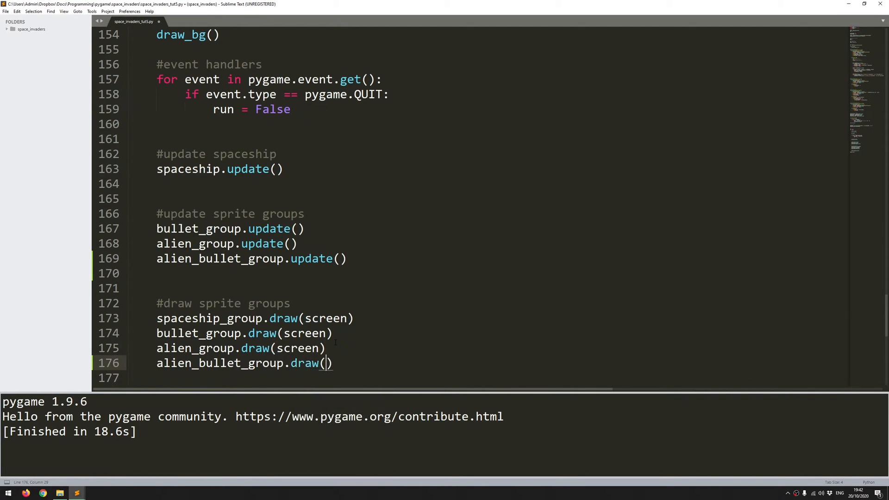
{"action": "type", "text": "screen"}
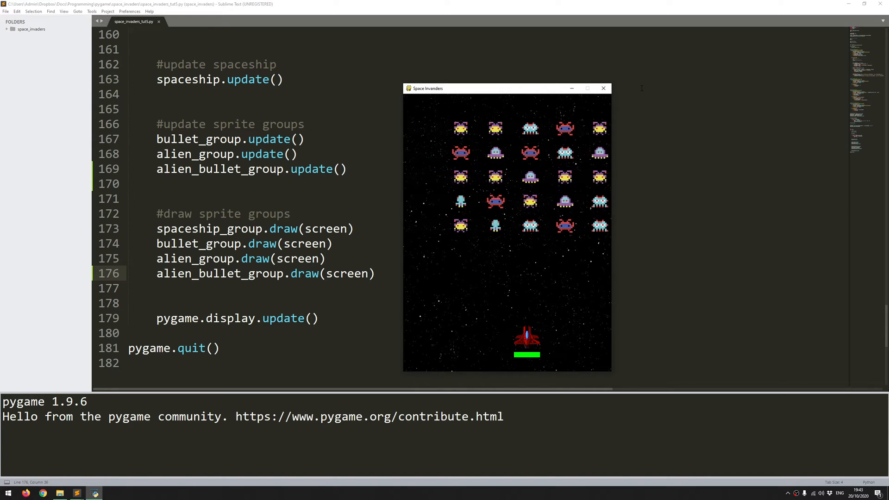
Quit the running game and add blank lines after draw_bg() in the main while loop
{"action": "left_click", "coordinate": [603, 88]}
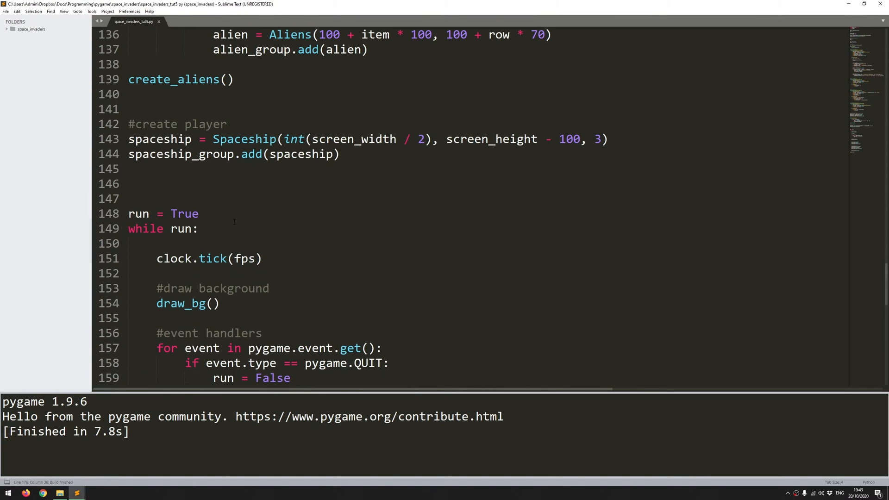
{"action": "scroll", "scroll_direction": "down", "scroll_amount": 3}
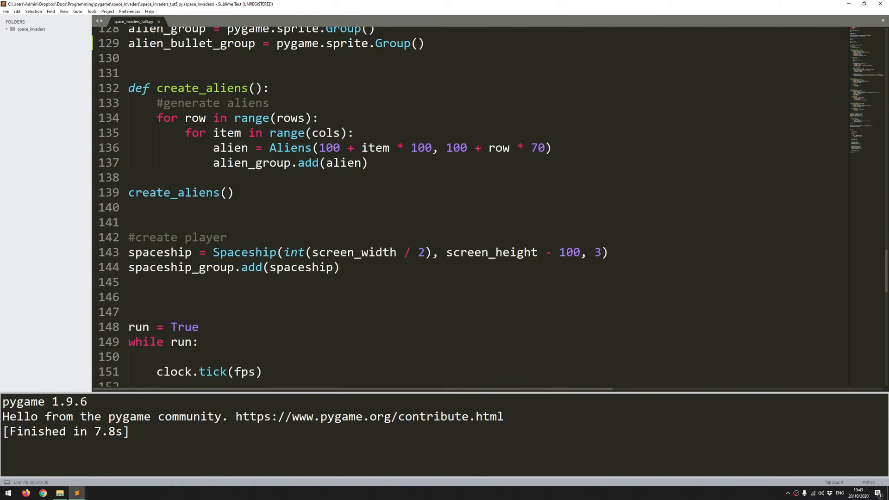
{"action": "scroll", "scroll_direction": "down", "scroll_amount": 3}
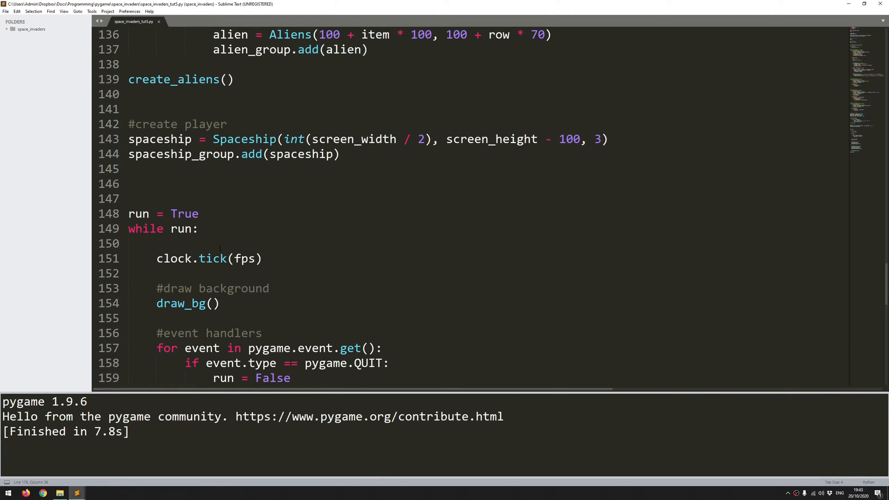
{"action": "scroll", "scroll_direction": "down", "scroll_amount": 3}
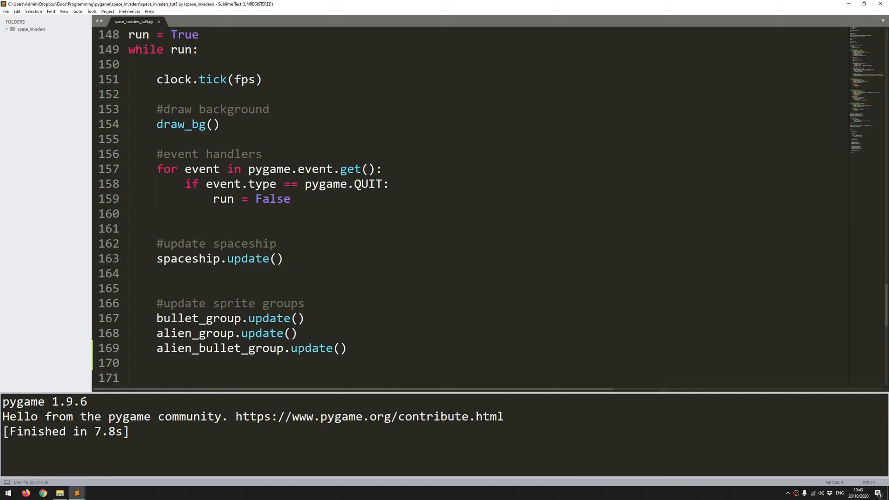
{"action": "left_click", "coordinate": [130, 228]}
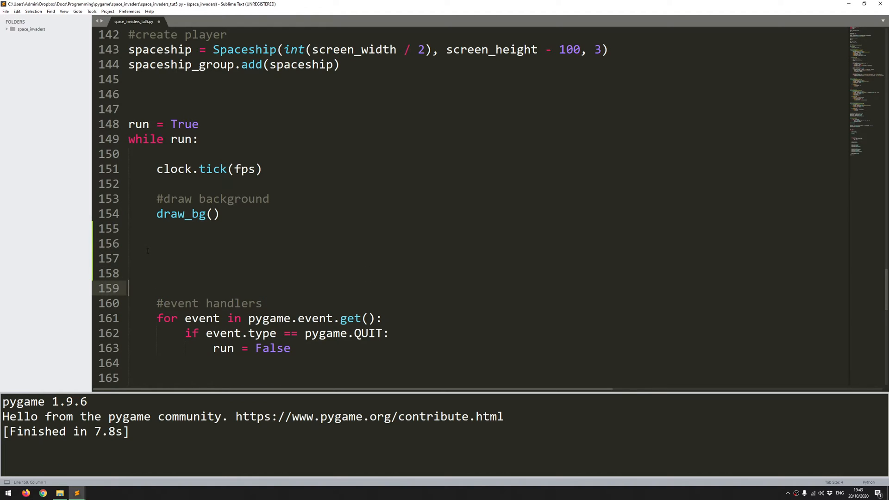
Add a 'create random alien bullets' comment and time_now = pygame.time.get_ticks() in the loop
{"action": "left_click", "coordinate": [156, 259]}
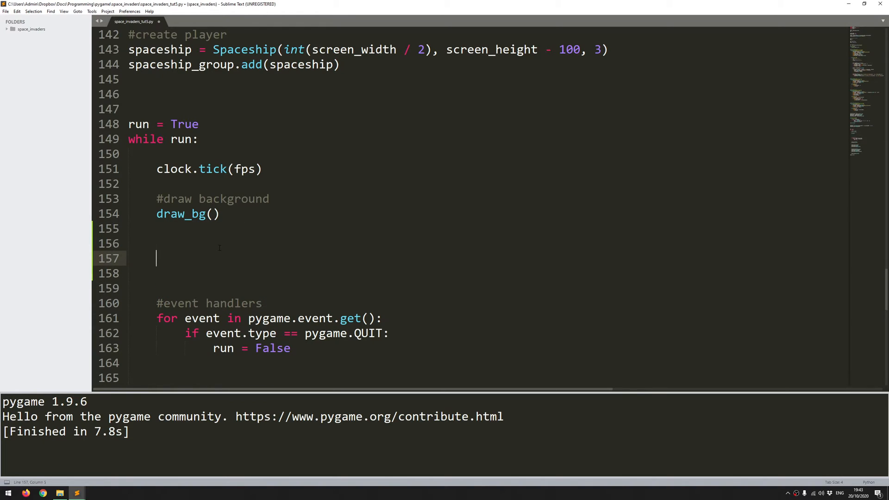
{"action": "type", "text": "#"}
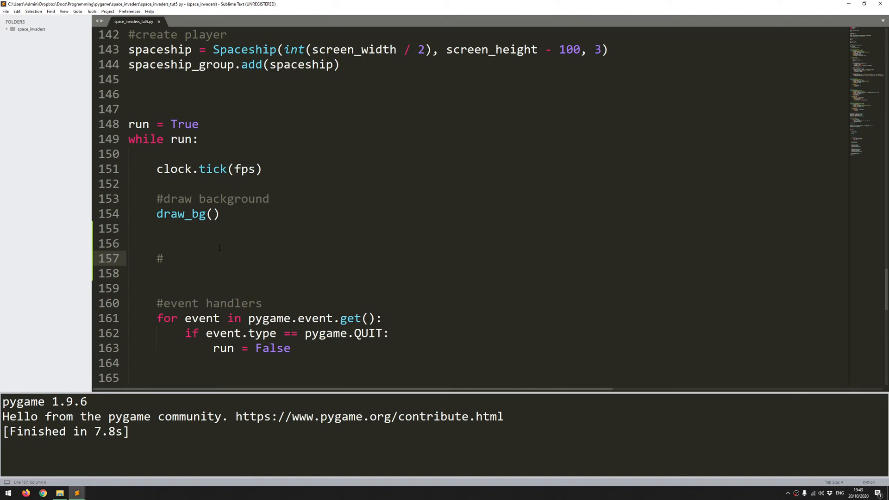
{"action": "type", "text": "create ran"}
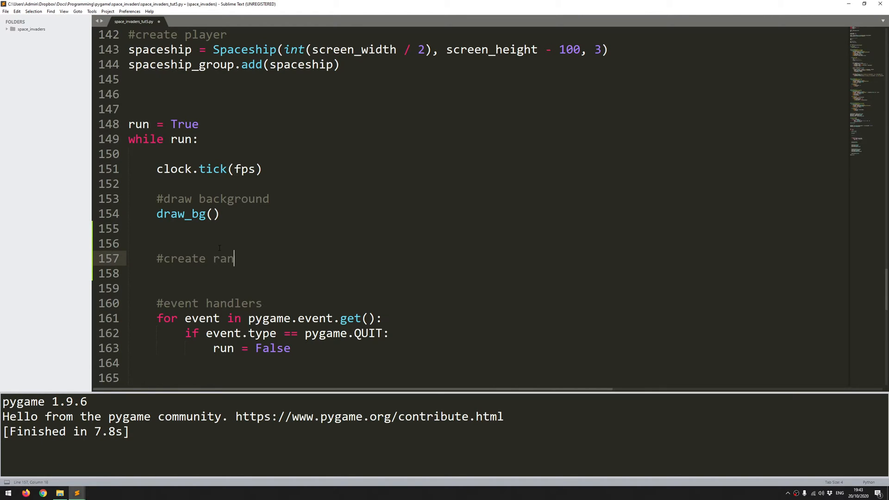
{"action": "type", "text": "dom alien bulle"}
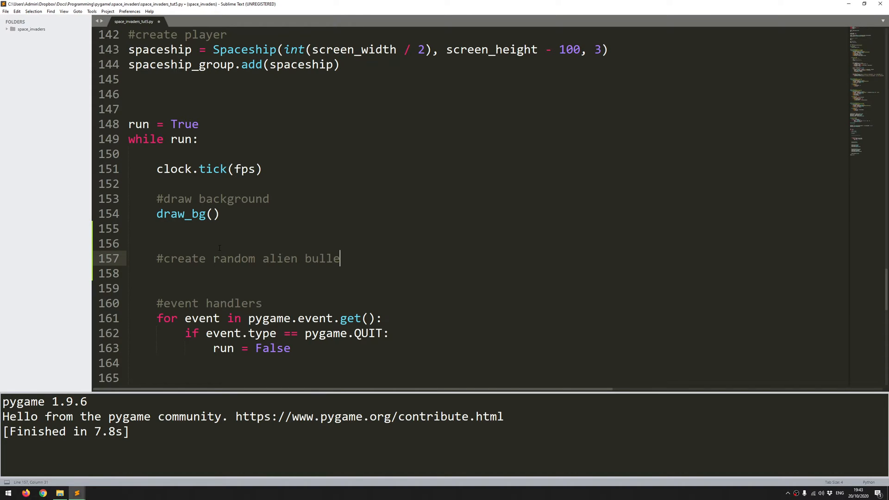
{"action": "type", "text": "ts"}
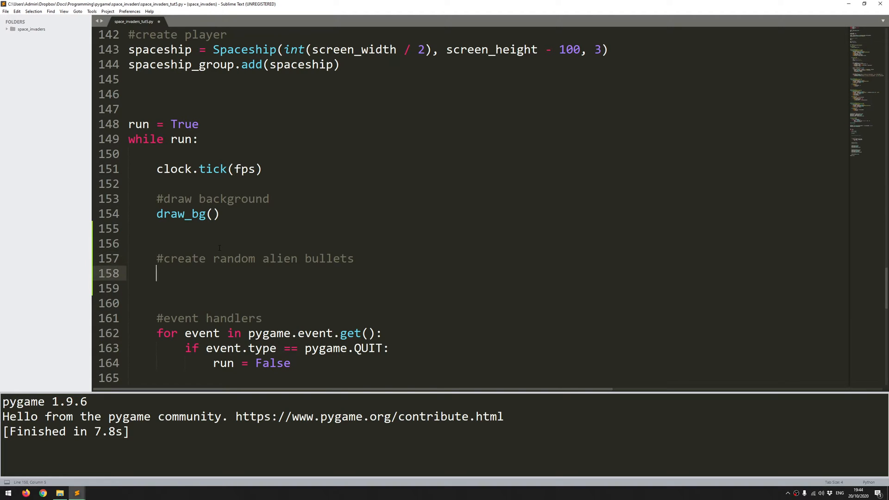
{"action": "type", "text": "#record"}
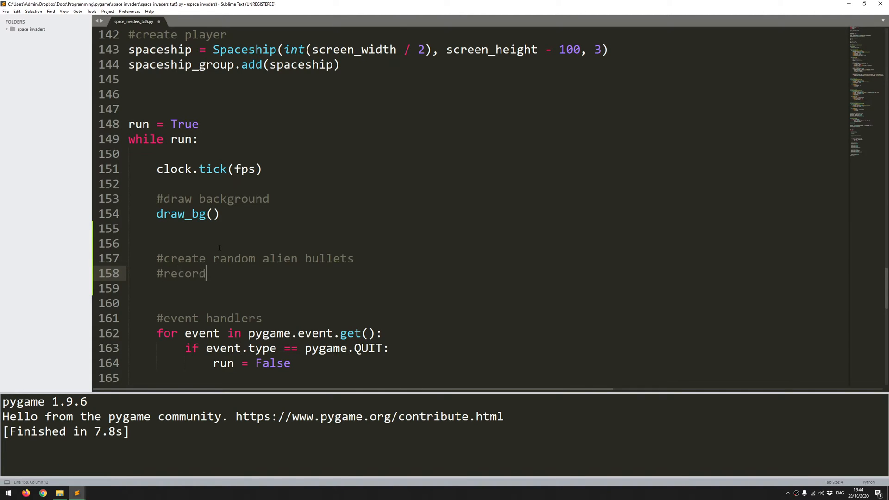
{"action": "type", "text": "current time"}
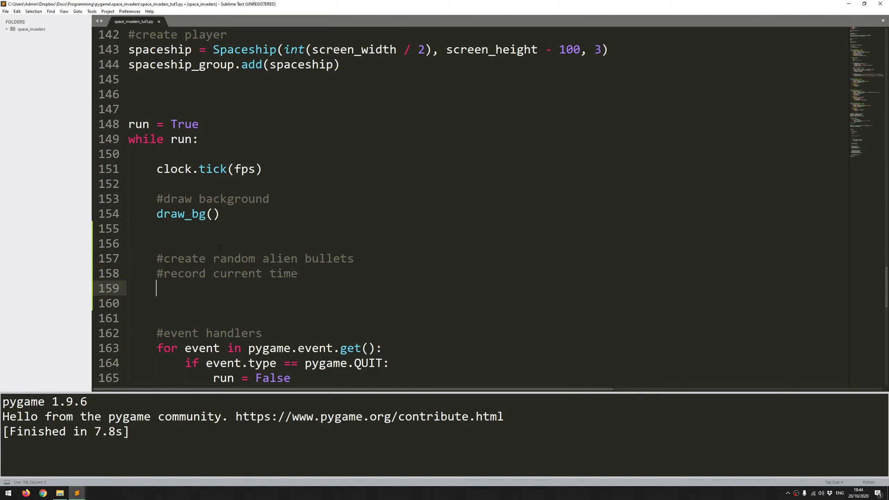
{"action": "type", "text": "time_now ="}
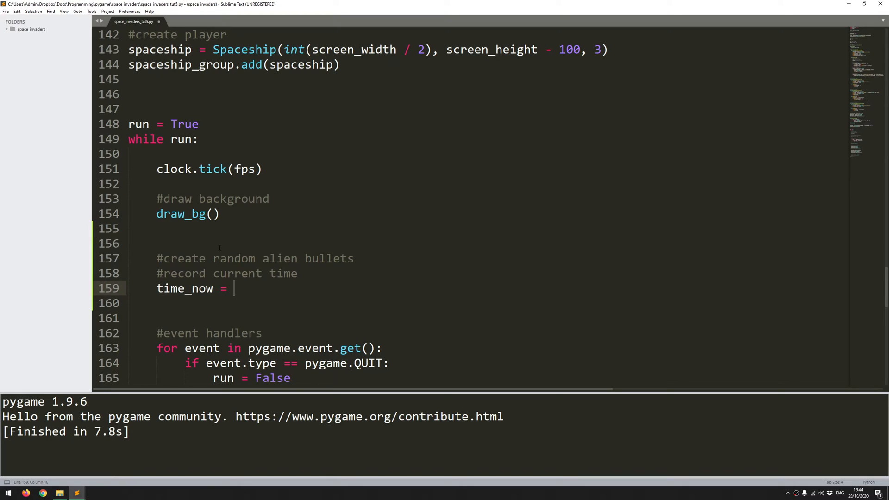
{"action": "type", "text": "pygame.time"}
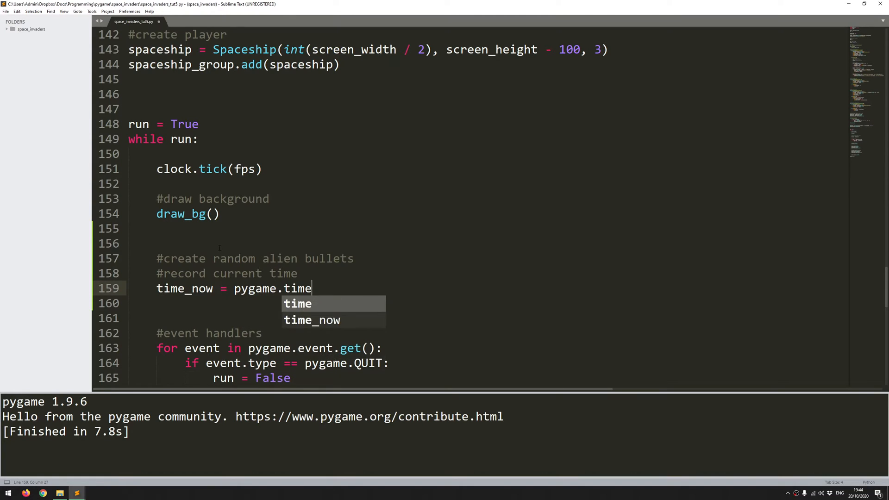
{"action": "type", "text": ".get_tick"}
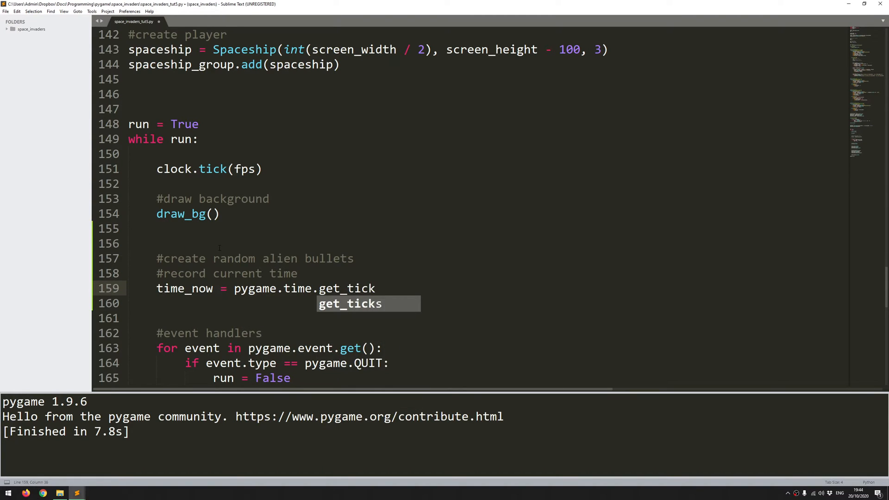
{"action": "key", "text": "Tab"}
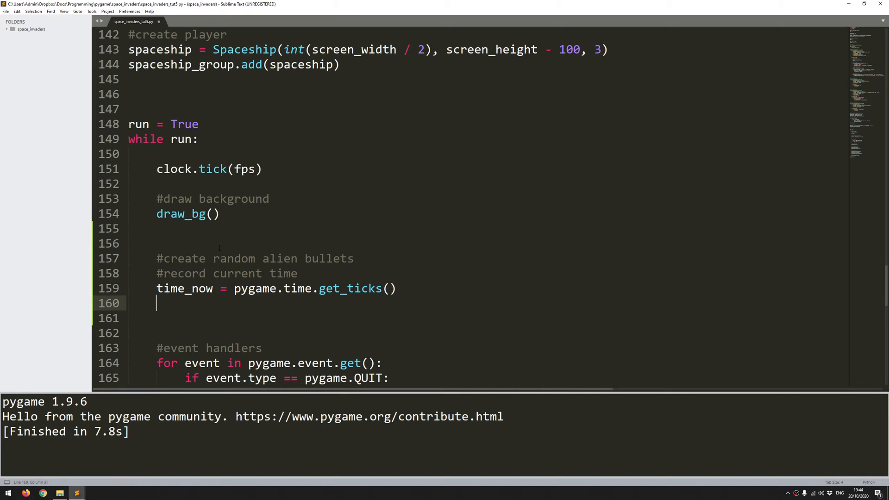
Write the shoot check 'if time_now - last_alien_shot > alien_cooldown:' with a comment
{"action": "type", "text": "#"}
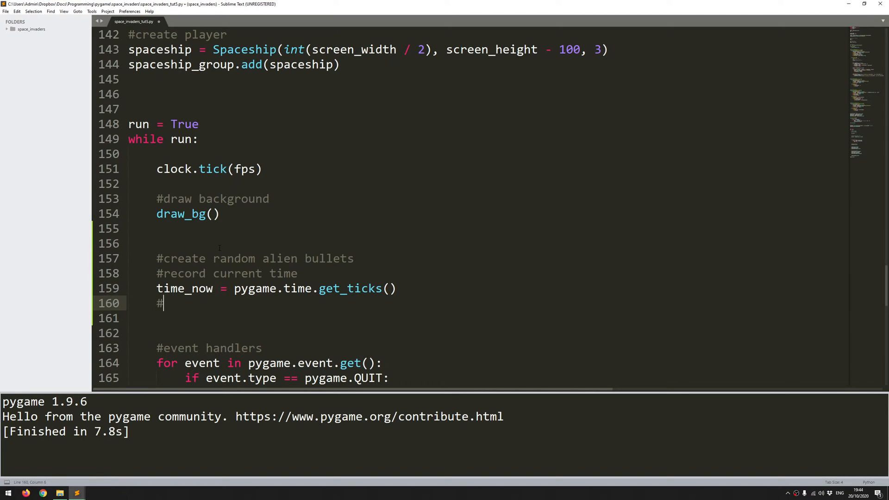
{"action": "type", "text": "shoot"}
{"action": "left_click", "coordinate": [489, 317]}
{"action": "type", "text": "if time_now"}
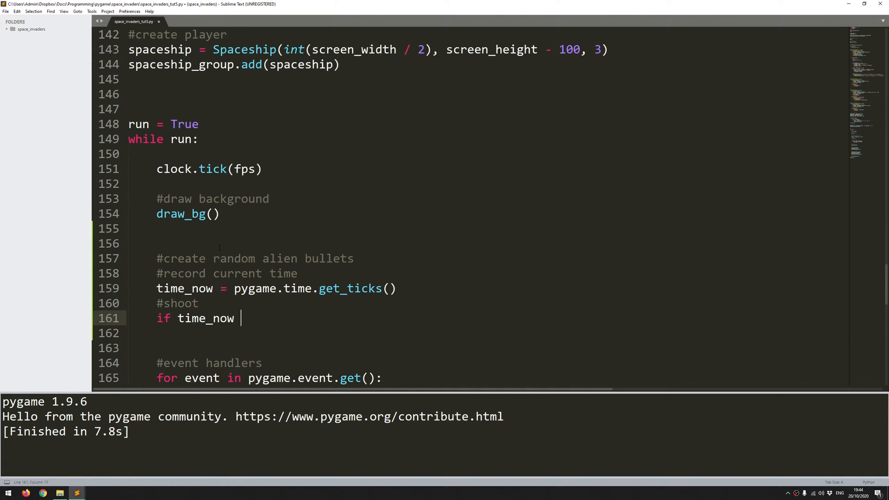
{"action": "type", "text": "- l"}
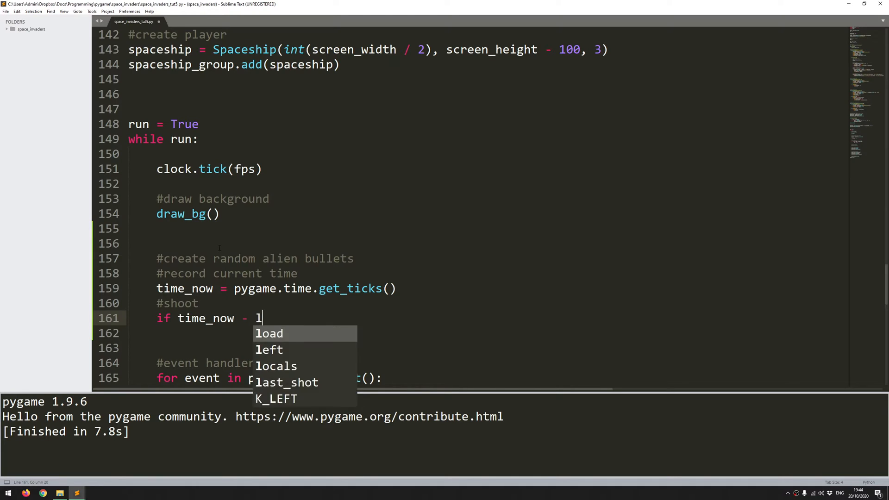
{"action": "type", "text": "ast_alien"}
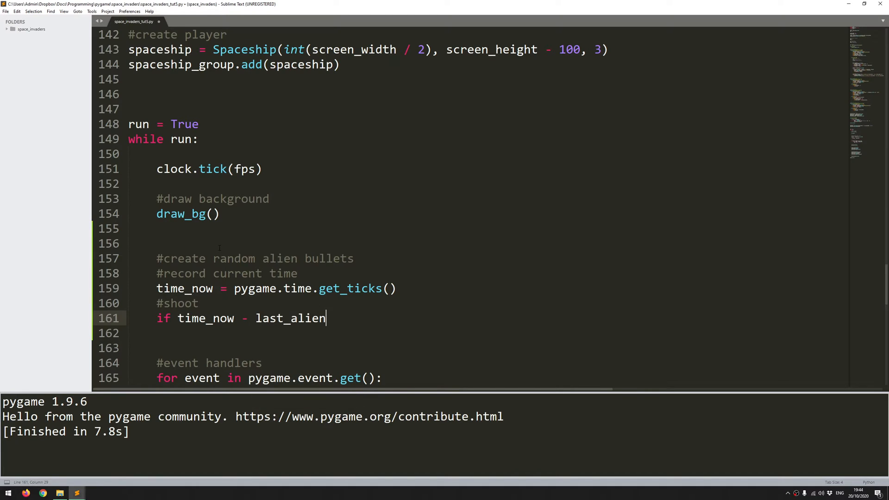
{"action": "type", "text": "_shot"}
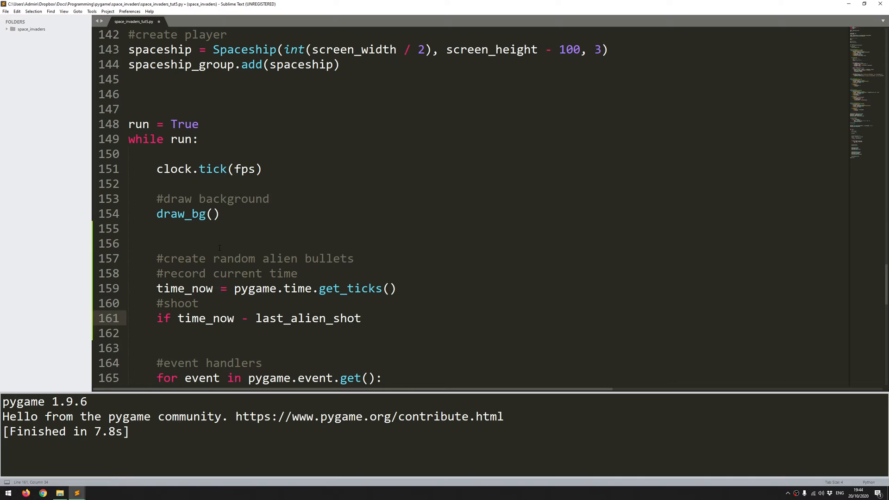
{"action": "left_click", "coordinate": [363, 318]}
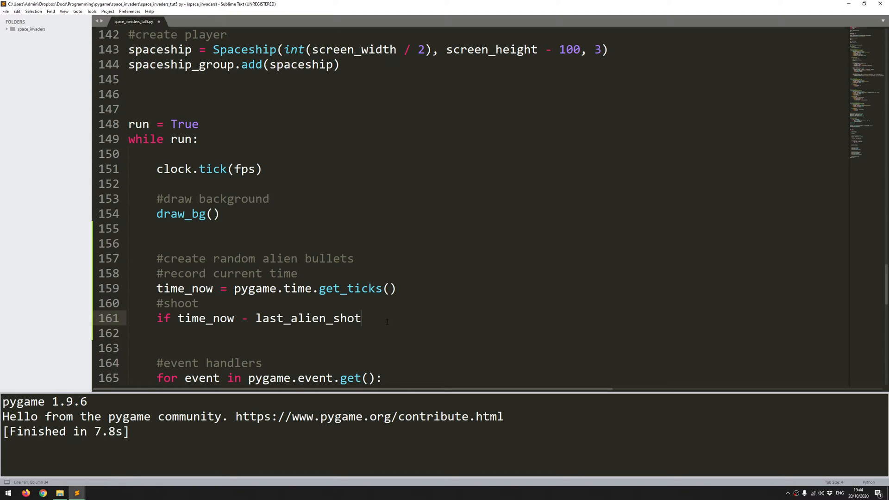
{"action": "type", "text": ">"}
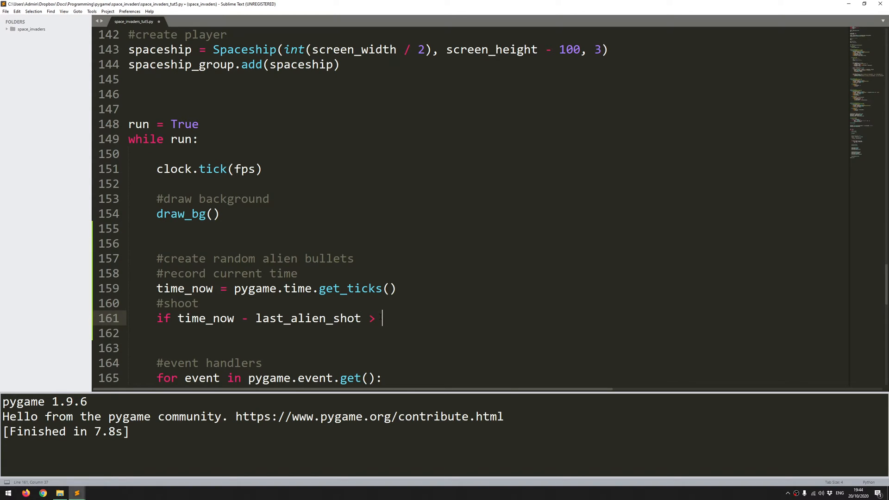
{"action": "type", "text": "alien"}
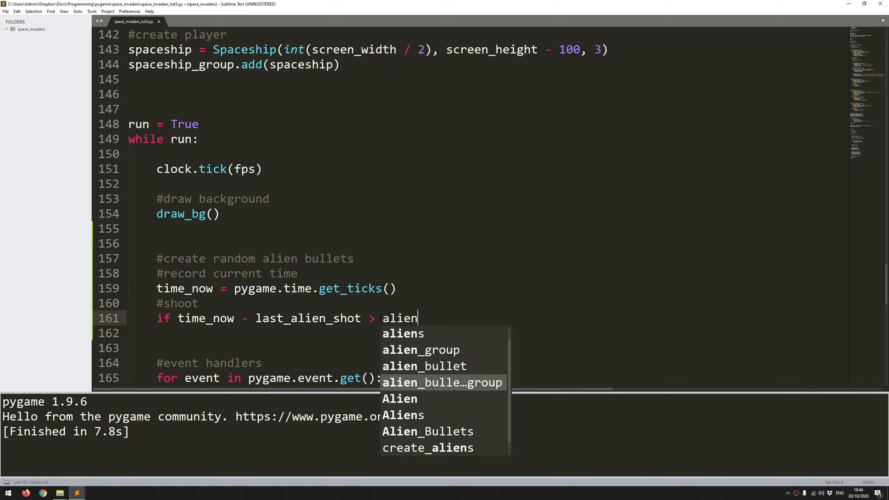
{"action": "type", "text": "_cooldown"}
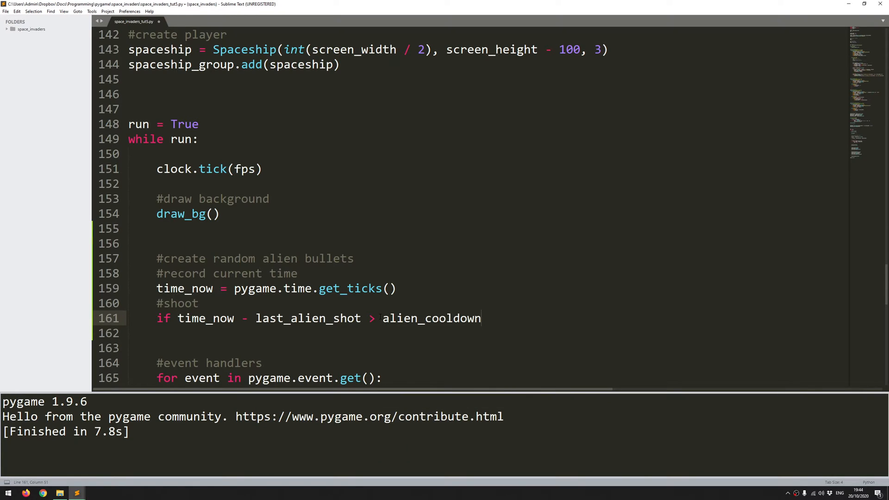
{"action": "type", "text": ":"}
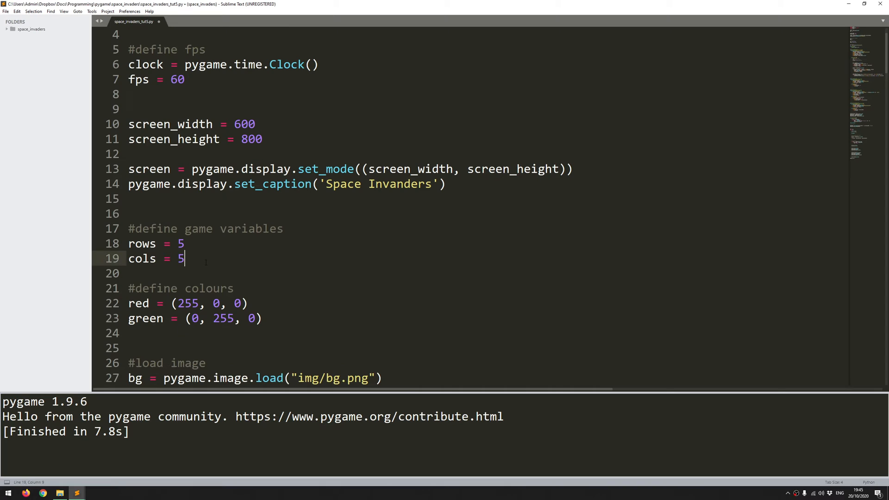
Define alien_cooldown = 1000 with a '#bullet cooldown in milliseconds' comment in the game variables
{"action": "key", "text": "enter"}
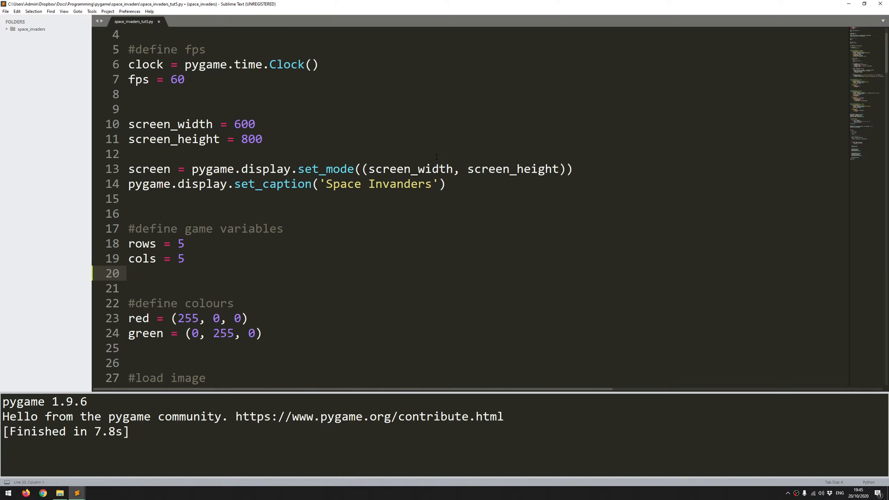
{"action": "type", "text": "alien_cooldown ="}
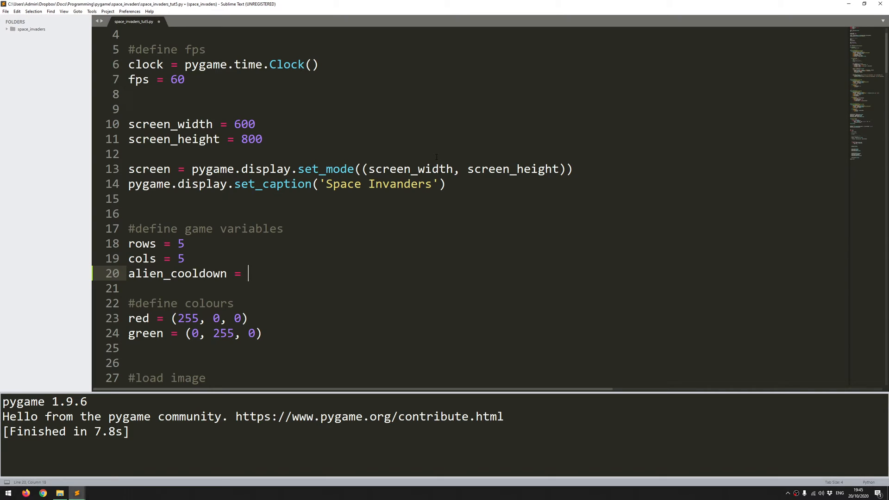
{"action": "type", "text": "1000#"}
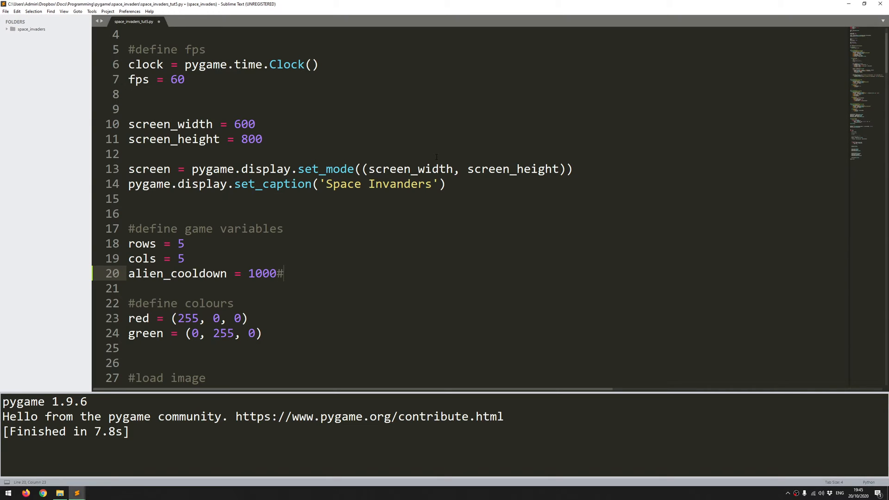
{"action": "type", "text": "bullet coo"}
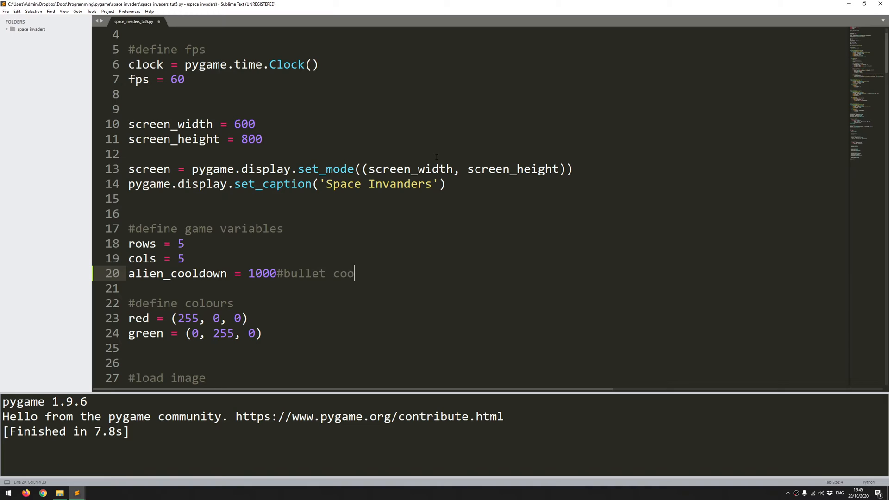
{"action": "type", "text": "ldown in millisc"}
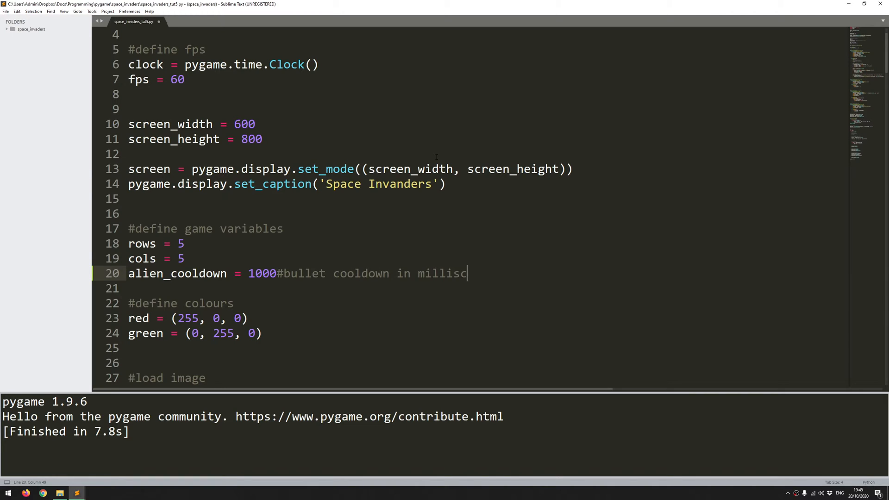
{"action": "type", "text": "onds"}
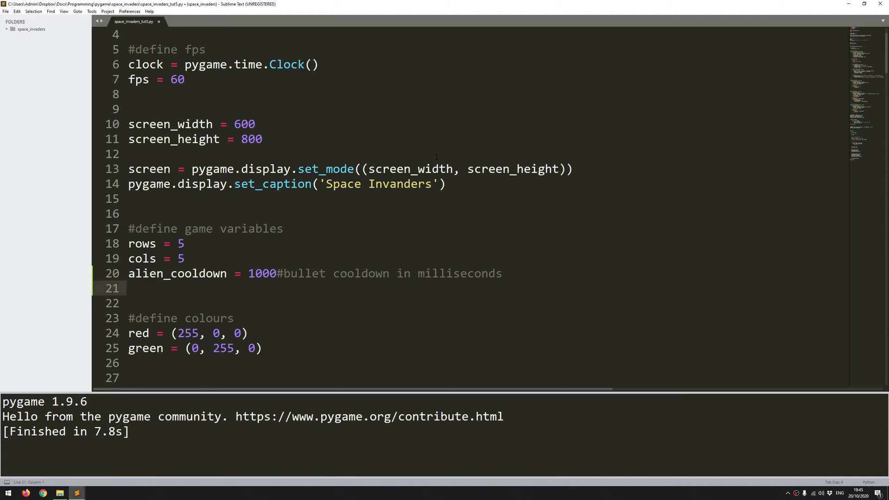
Add last_alien_shot = pygame.time.get_ticks() below the cooldown variable
{"action": "type", "text": "last_alien_"}
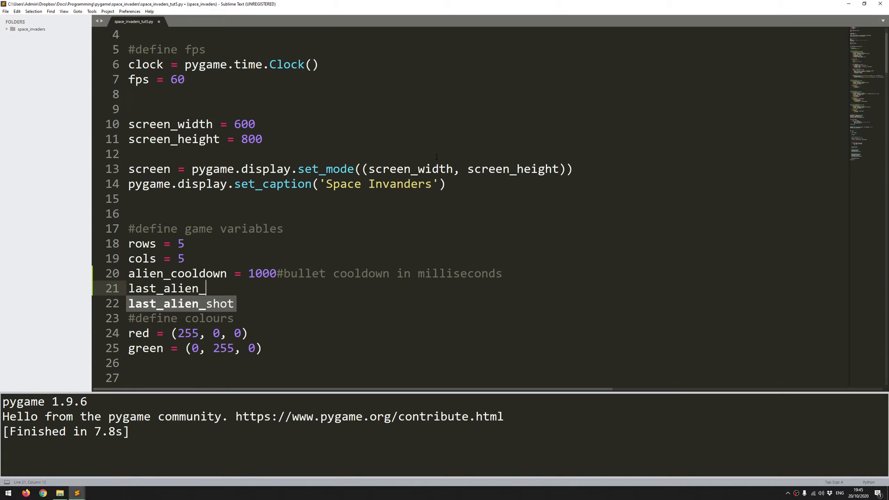
{"action": "type", "text": "shot = p"}
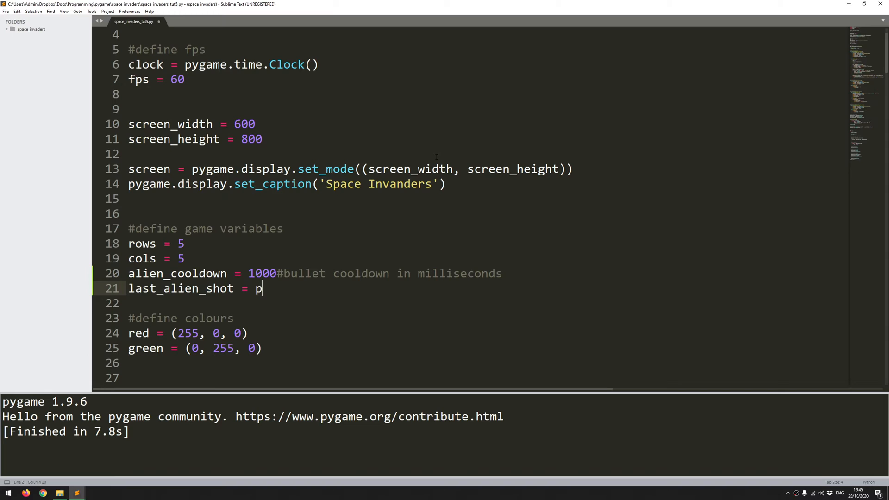
{"action": "type", "text": "ygame.time"}
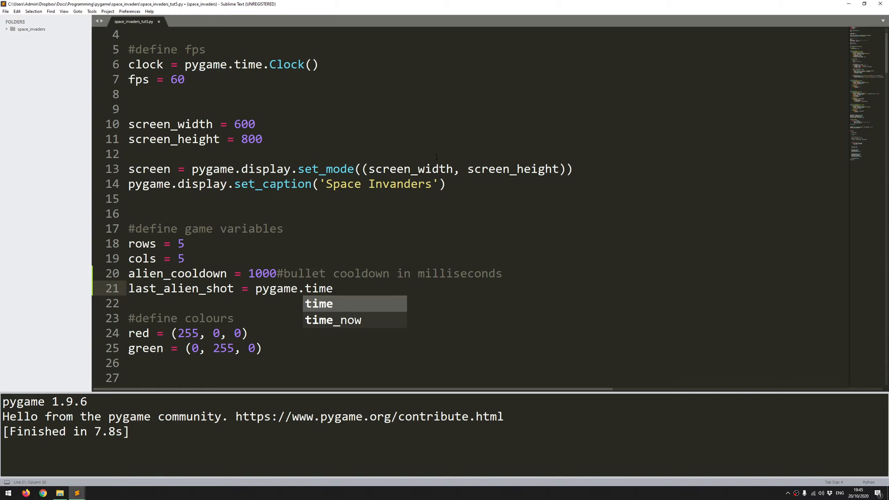
{"action": "type", "text": ".get_ticks"}
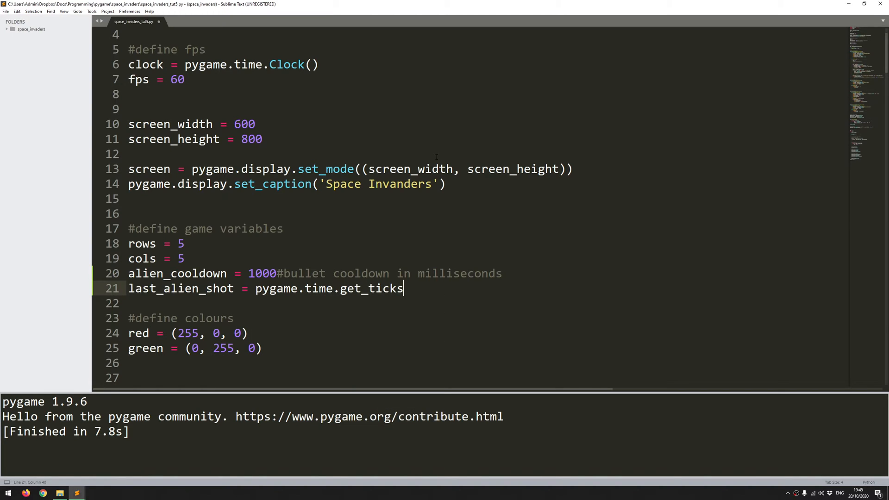
{"action": "type", "text": "()"}
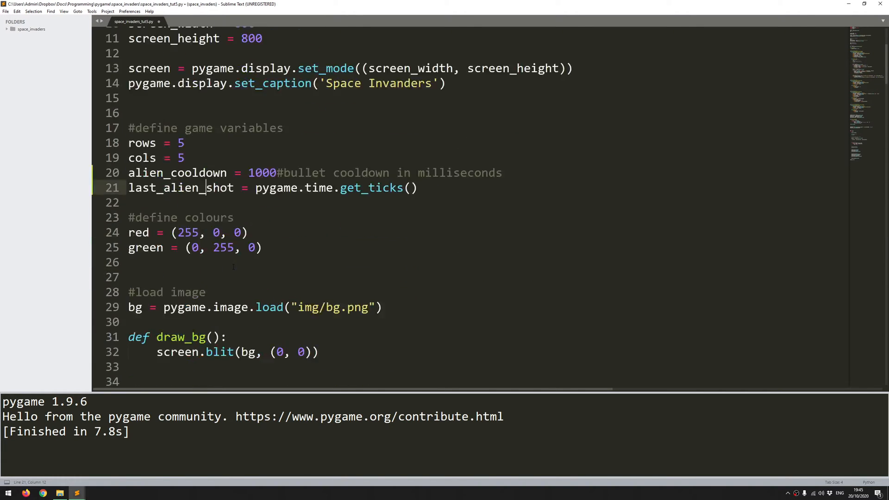
Return to the main loop's cooldown check and open an indented body line under the if
{"action": "scroll", "scroll_direction": "down", "scroll_amount": 3}
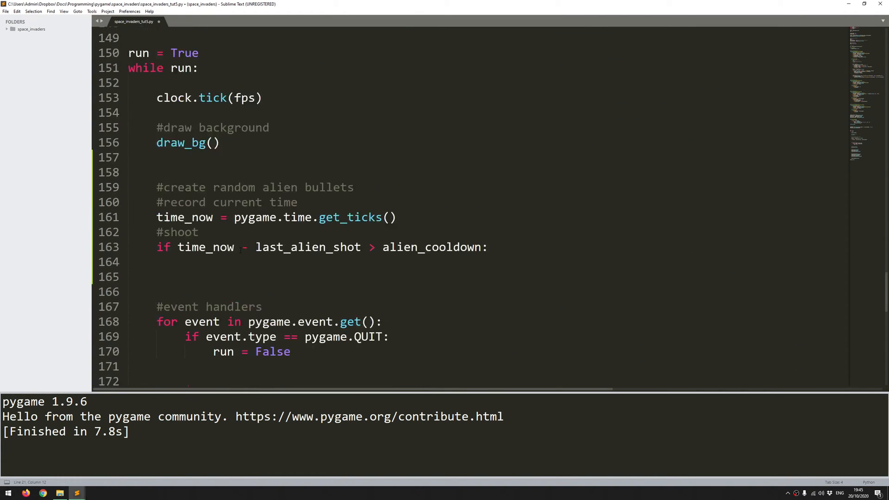
{"action": "scroll", "scroll_direction": "down", "scroll_amount": 3}
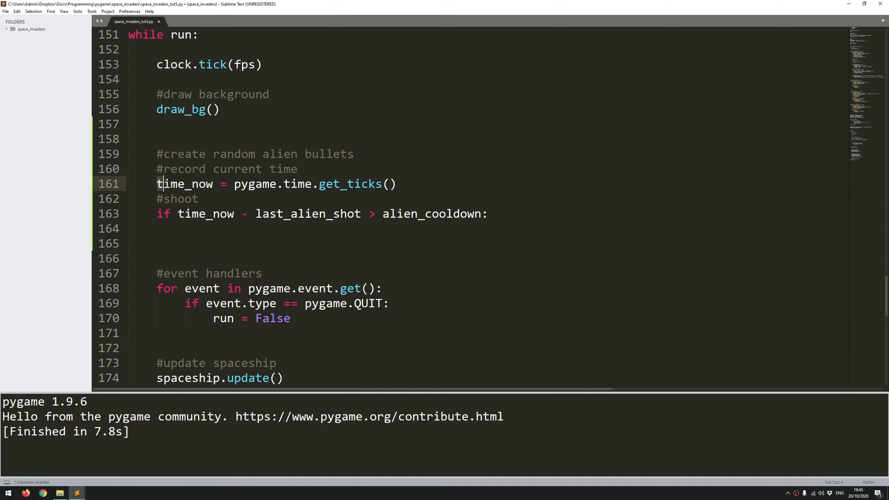
{"action": "left_click", "coordinate": [255, 214]}
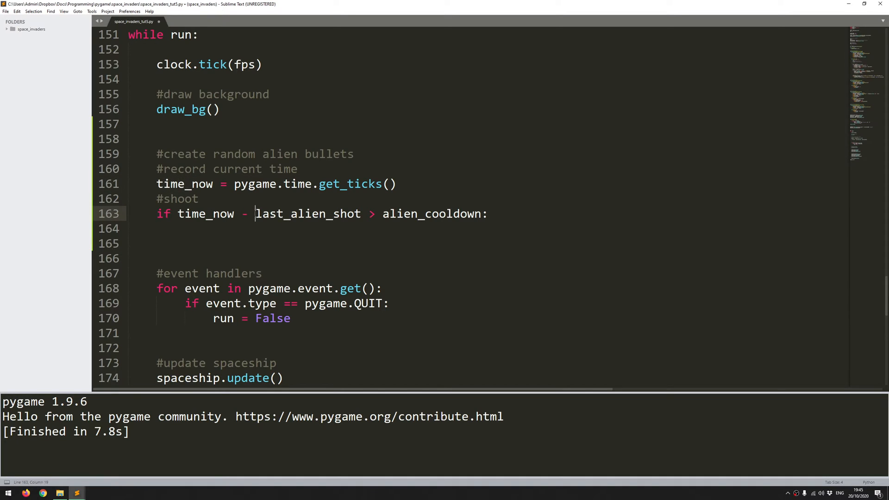
{"action": "double_click", "coordinate": [308, 214]}
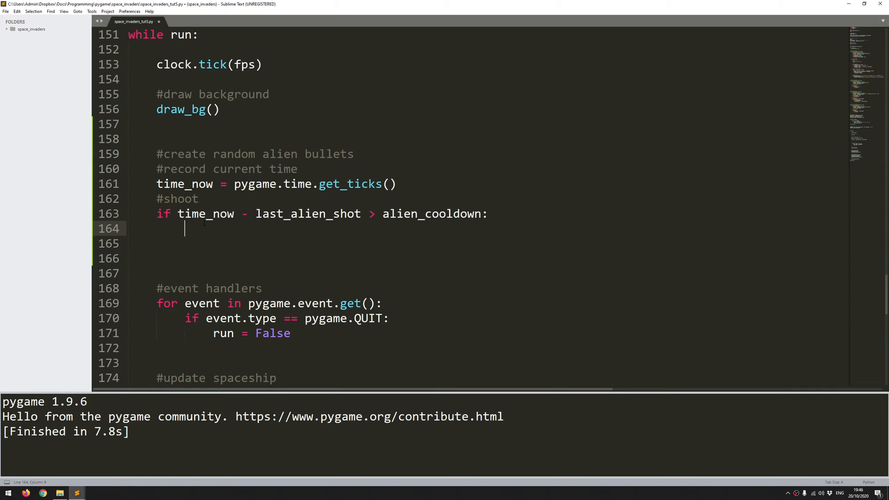
Write attacking_alien = random.choice(alien_group.sprites()) inside the cooldown check and start a new line
{"action": "type", "text": "attacking"}
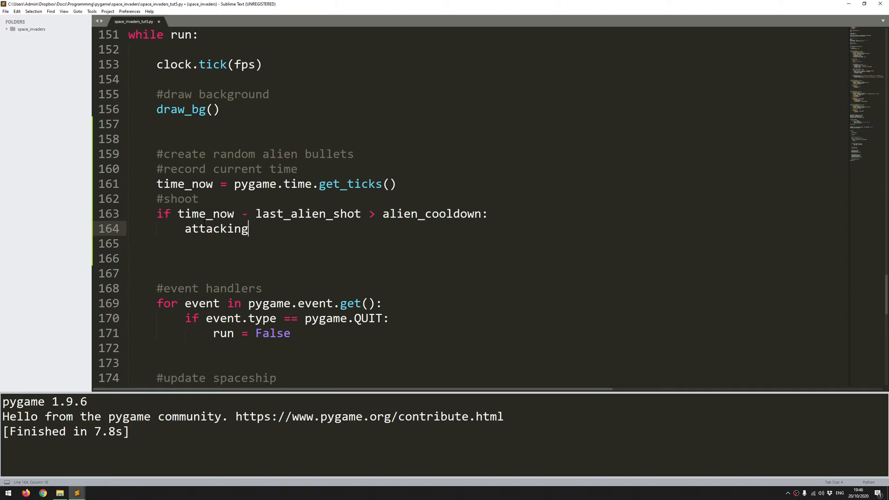
{"action": "type", "text": "_alien"}
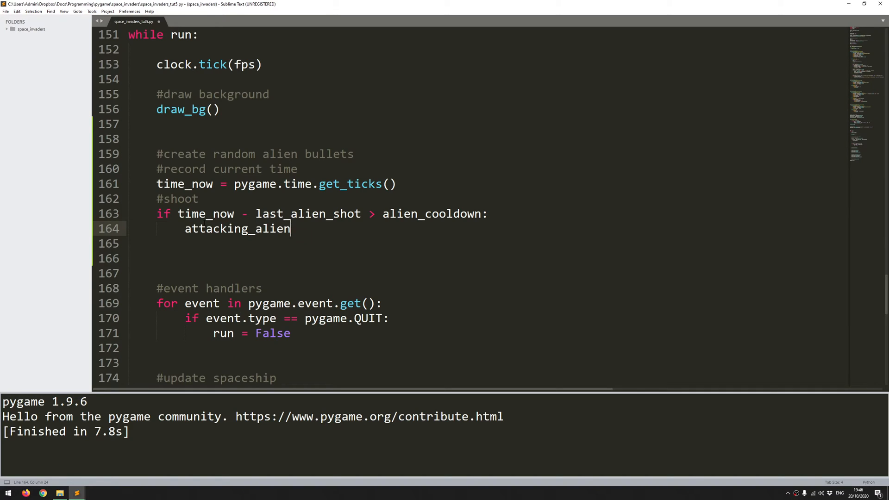
{"action": "type", "text": "="}
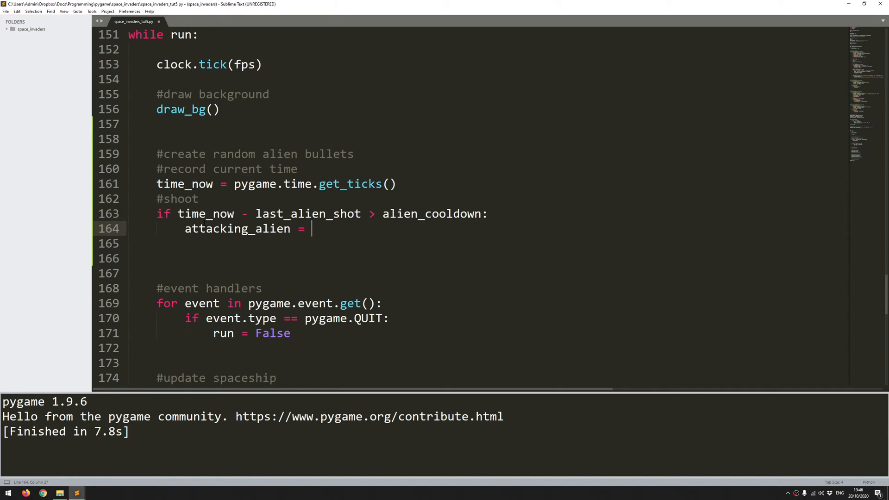
{"action": "type", "text": "random"}
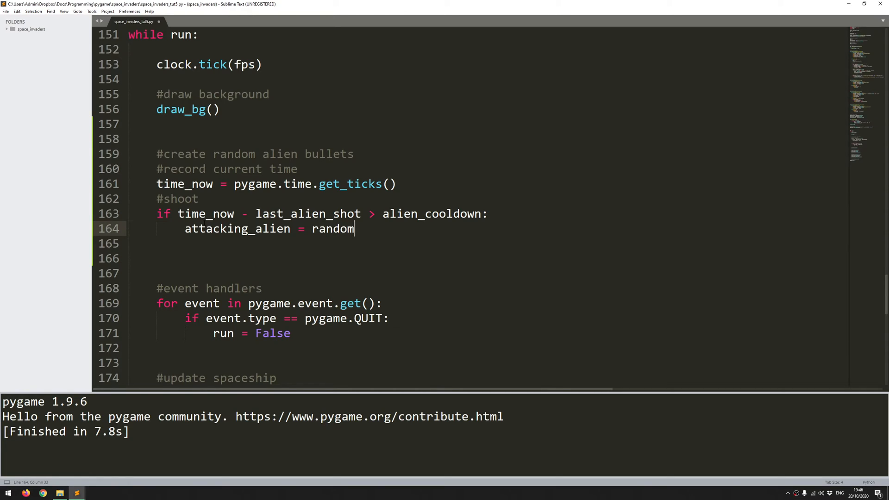
{"action": "type", "text": "."}
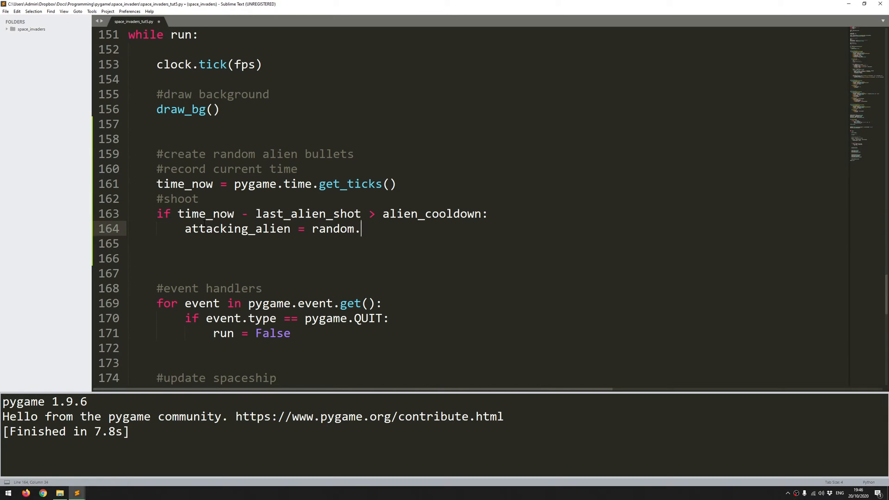
{"action": "type", "text": "choice()"}
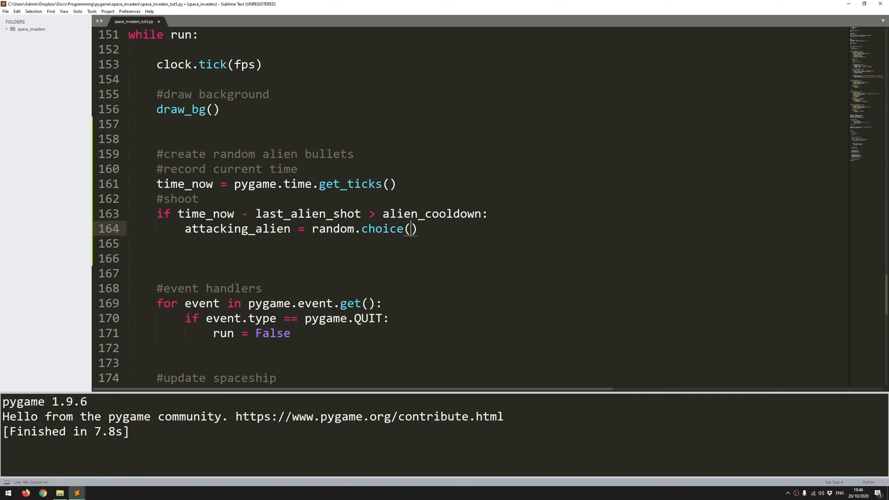
{"action": "type", "text": "alien_group"}
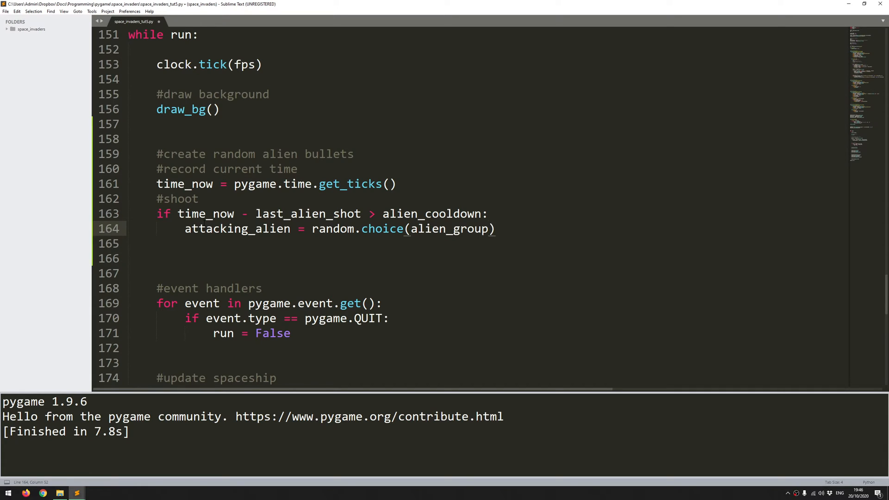
{"action": "type", "text": ".sprite()"}
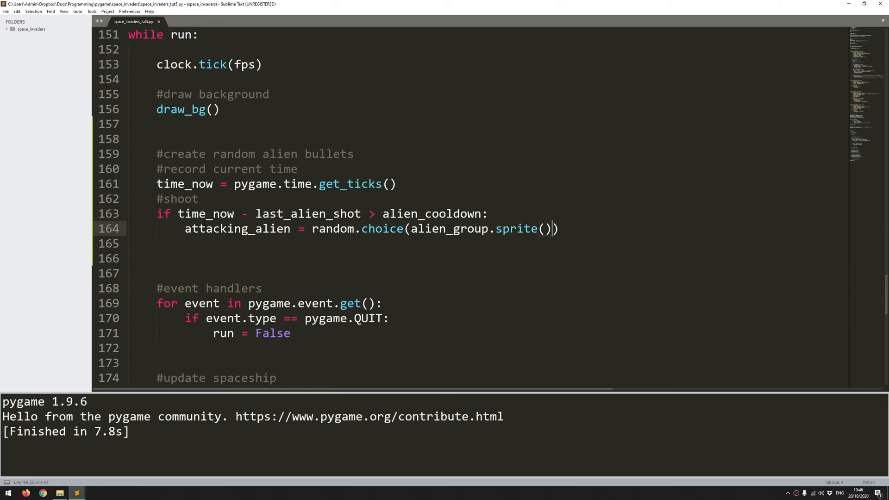
{"action": "type", "text": "s"}
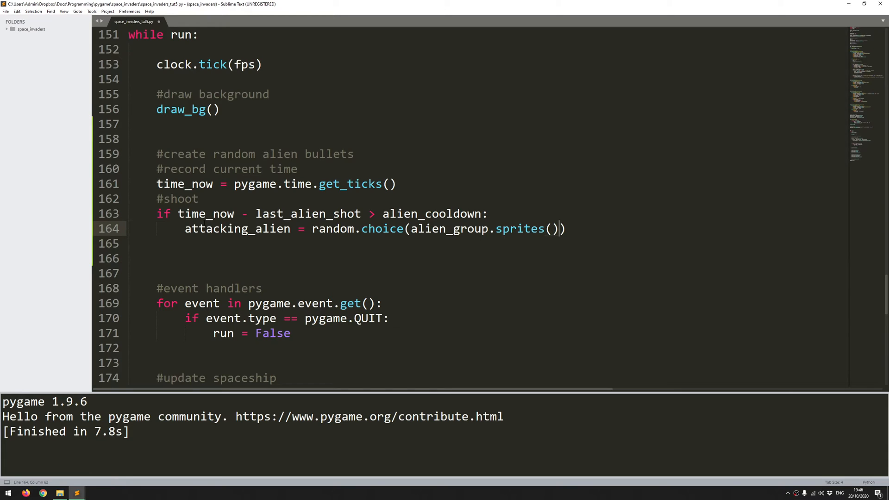
{"action": "key", "text": "enter"}
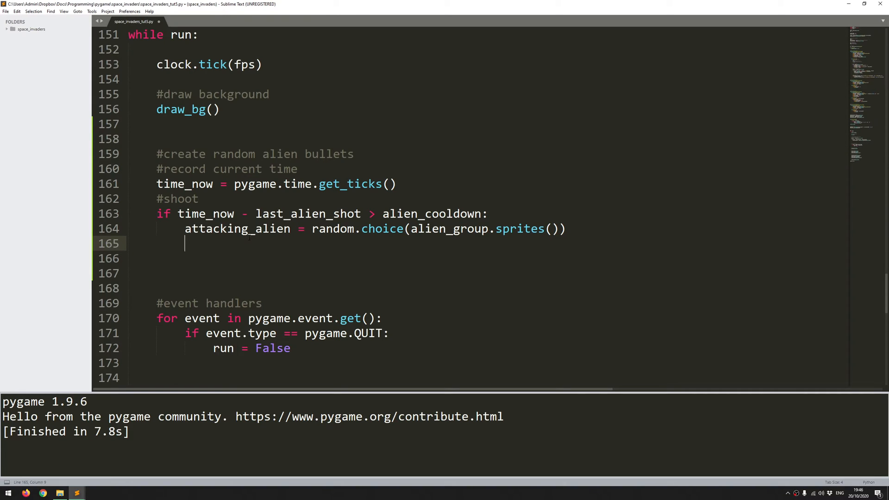
{"action": "mouse_move", "coordinate": [249, 239]}
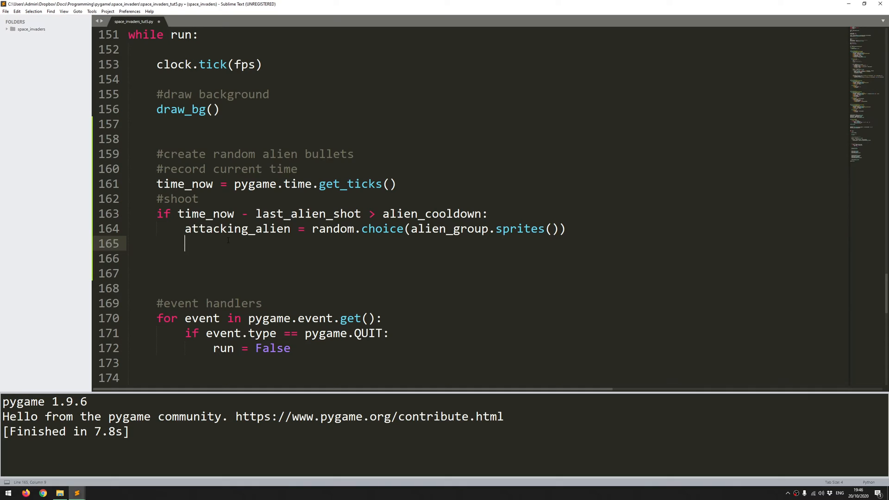
Create alien_bullet = Alien_Bullets(attacking_alien.rect.centerx, attacking_alien.rect.bottom) in the cooldown block
{"action": "type", "text": "alie"}
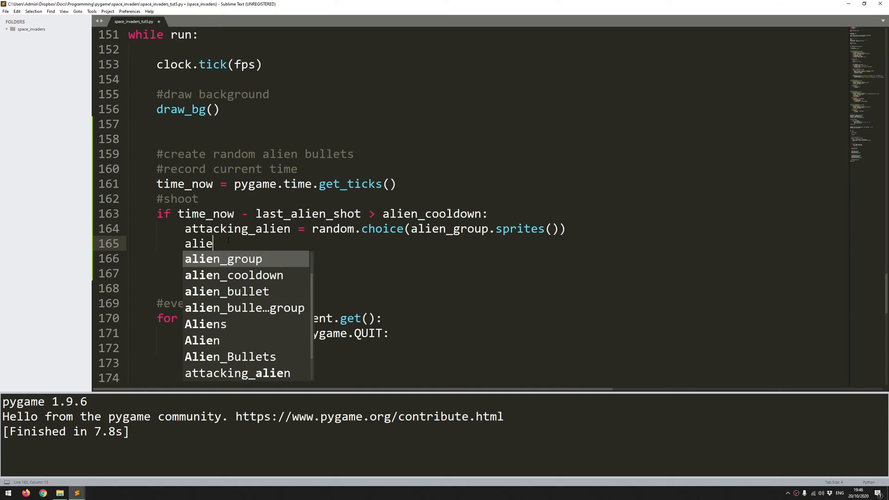
{"action": "type", "text": "n+"}
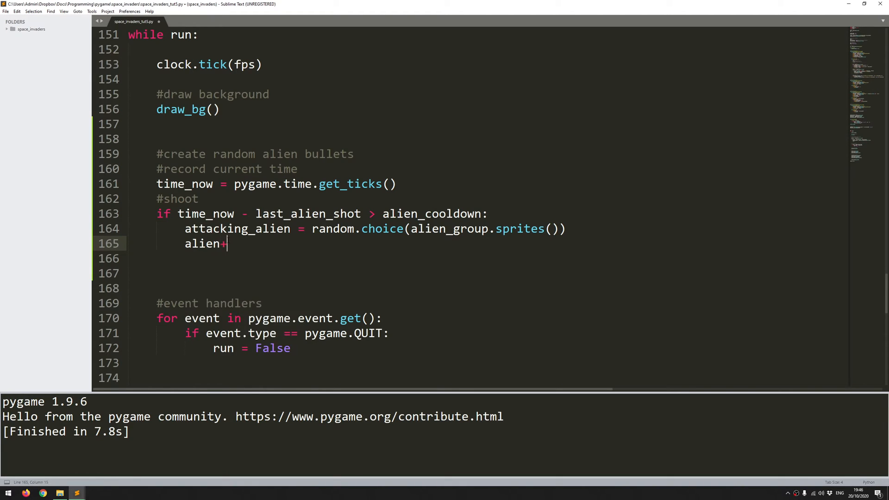
{"action": "type", "text": "_bullet = Alien"}
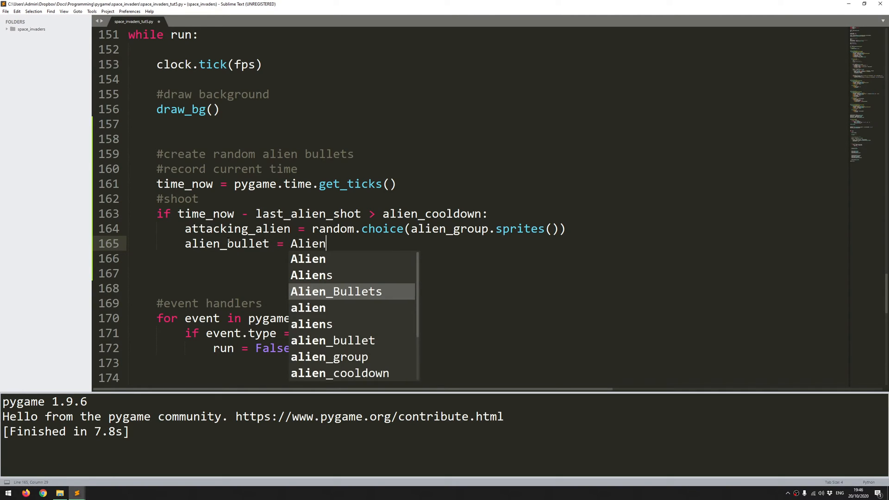
{"action": "key", "text": "Tab"}
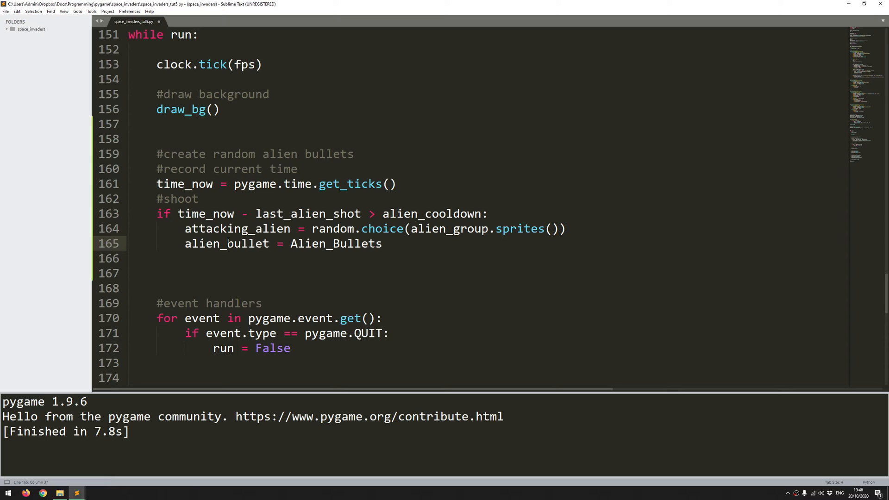
{"action": "type", "text": "()"}
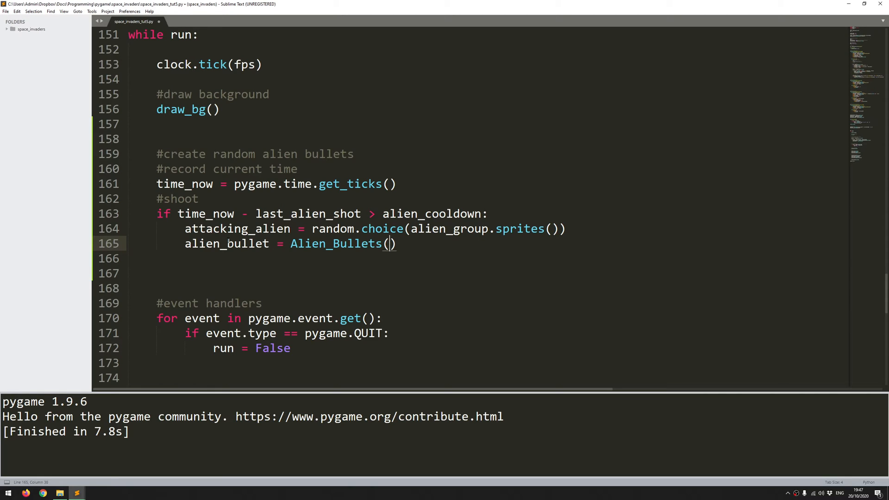
{"action": "double_click", "coordinate": [237, 229]}
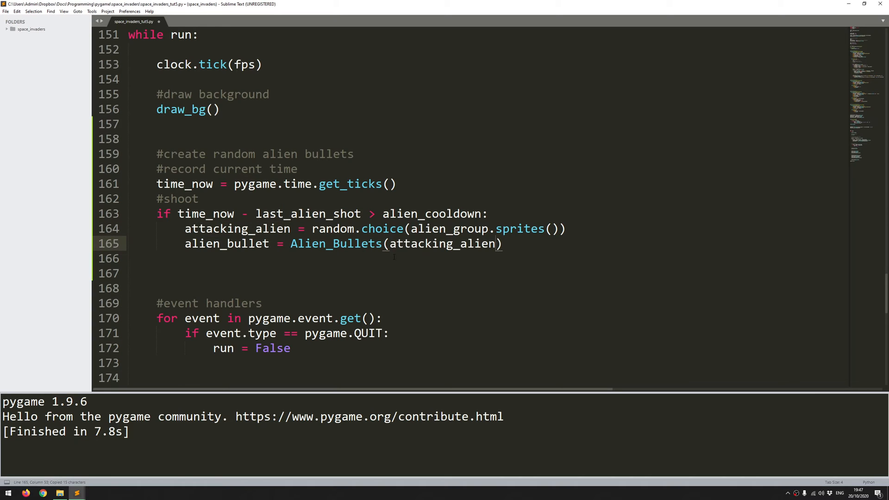
{"action": "type", "text": ".rect.centerx,"}
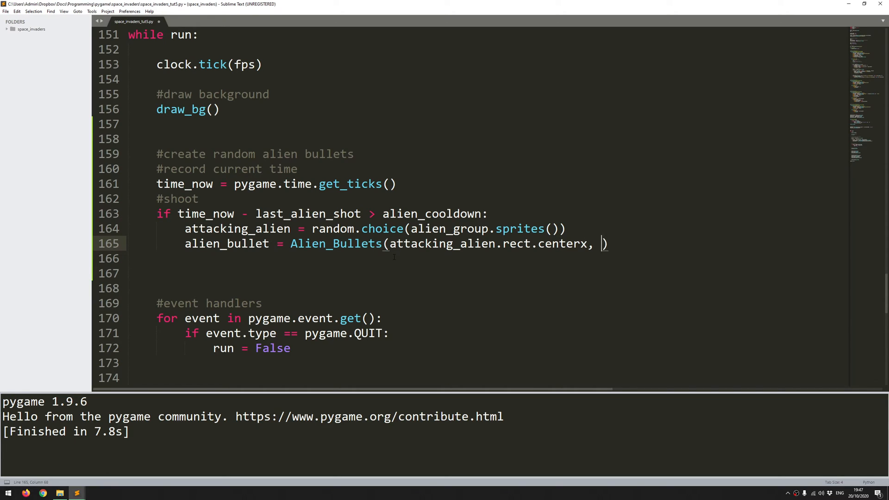
{"action": "type", "text": "attacking_alien"}
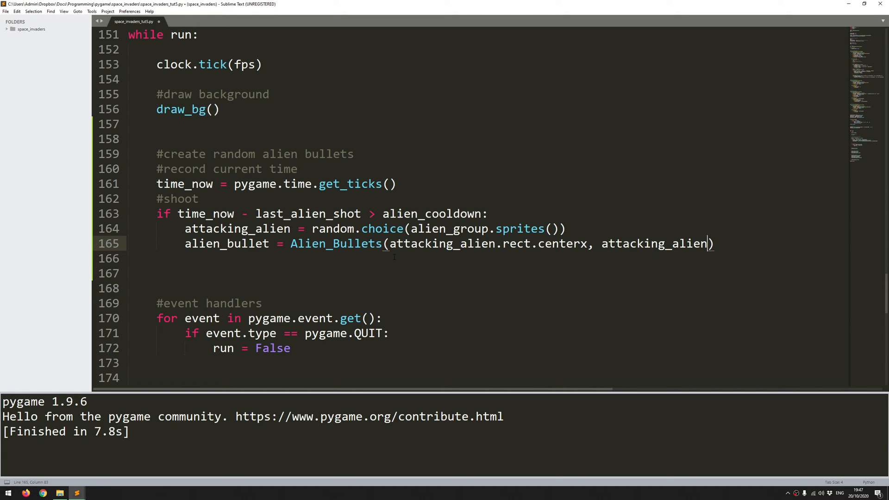
{"action": "type", "text": ".rect.bottom"}
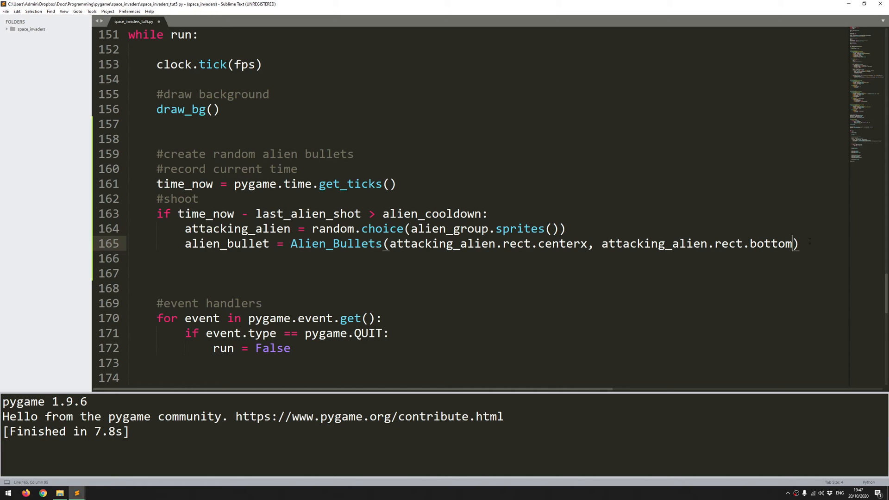
Add the new bullet to the group with alien_bullet_group.add(alien_bullet) on the next line
{"action": "key", "text": "enter"}
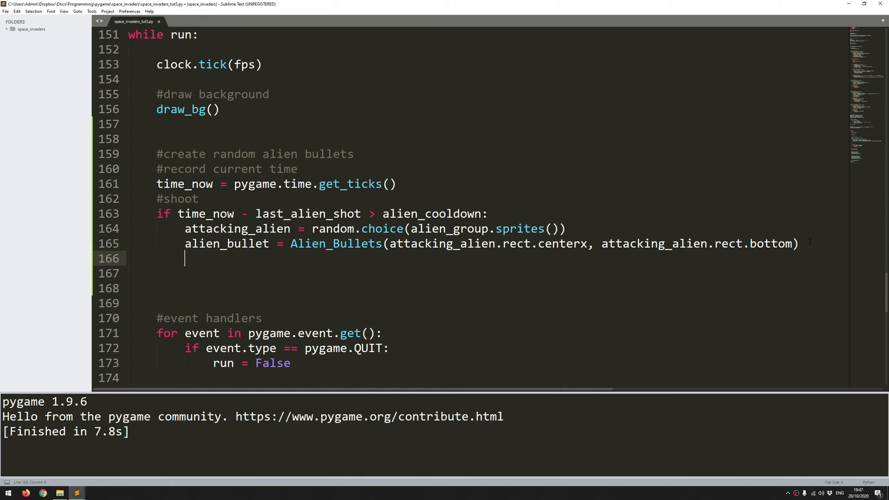
{"action": "type", "text": "alien_bullet_group"}
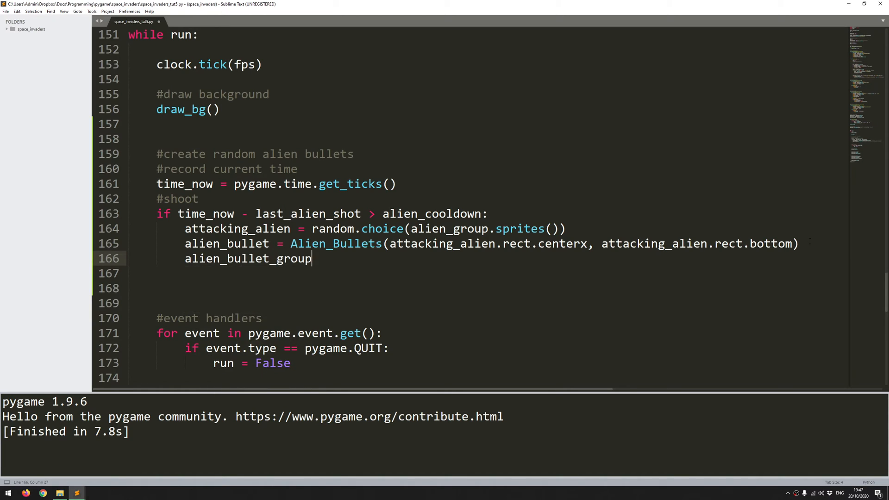
{"action": "type", "text": ".add("}
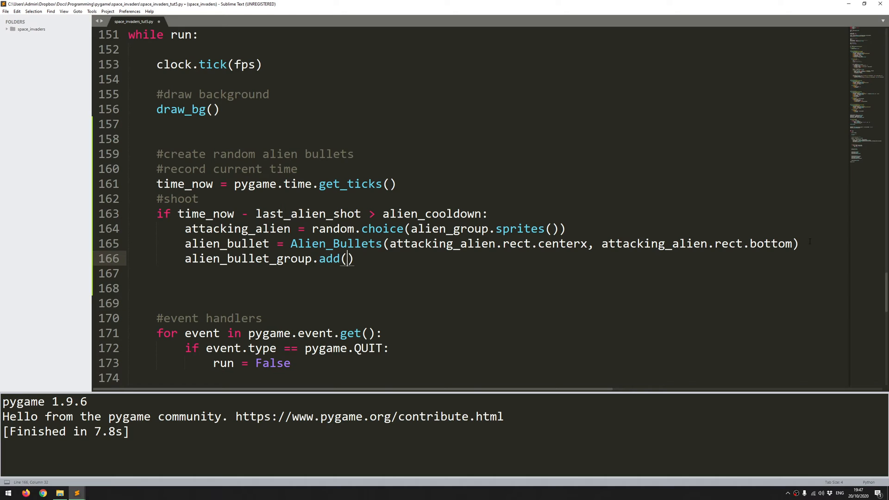
{"action": "type", "text": "alien_bullet"}
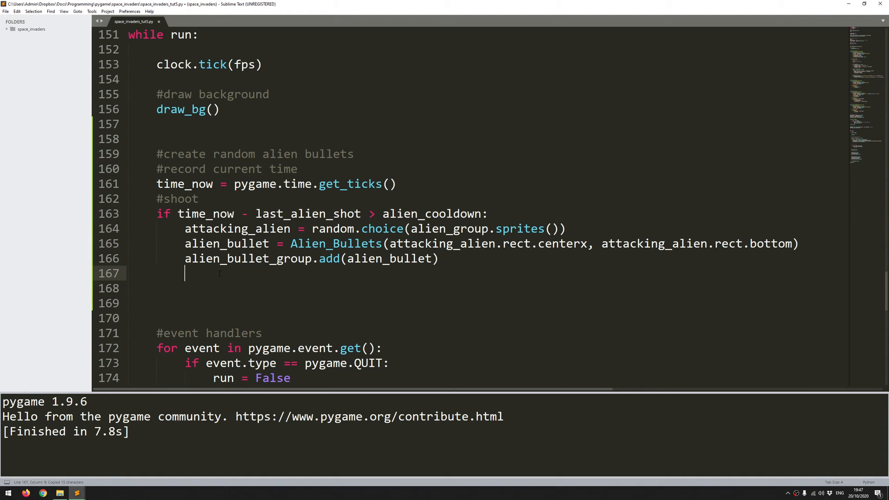
Write last_alien_shot = time_now to reset the shot timer after firing
{"action": "type", "text": "last_alien_shot ="}
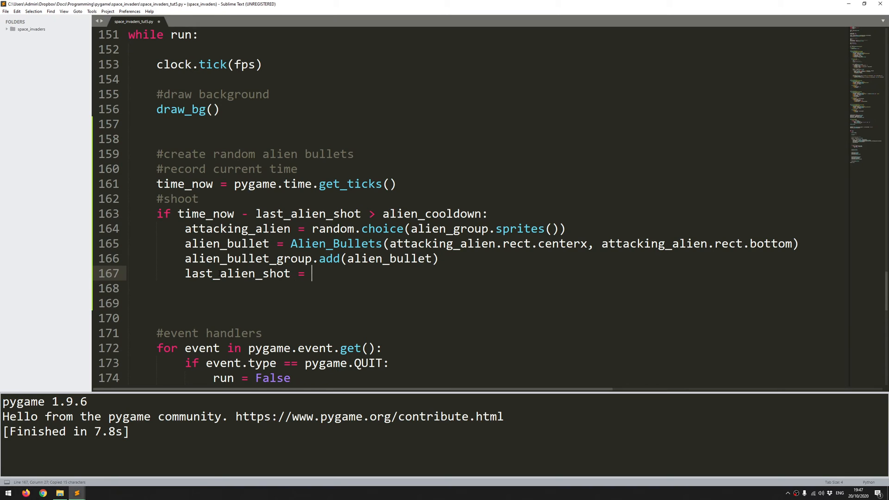
{"action": "type", "text": "time_now"}
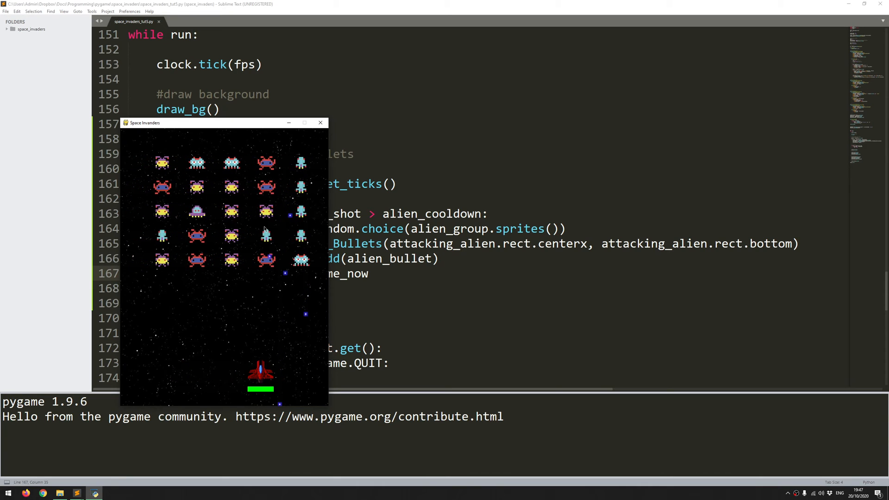
Close the running Space Invaders window to return to the script
{"action": "left_click", "coordinate": [319, 122]}
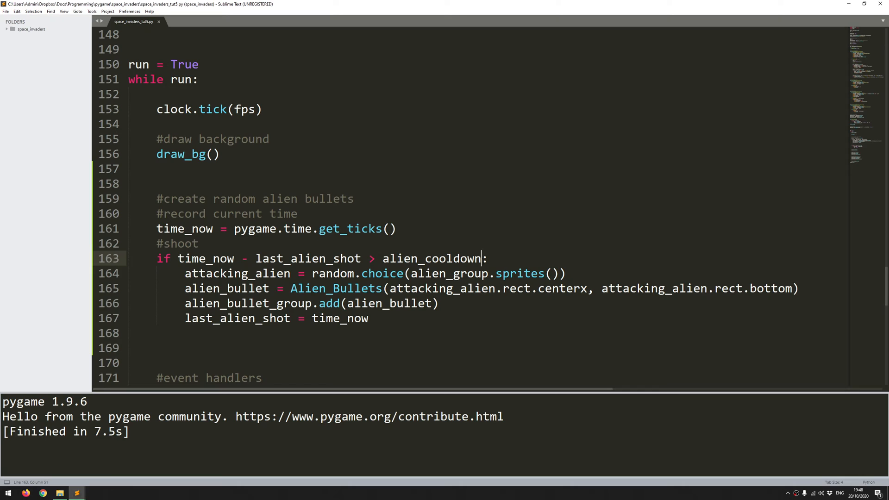
Extend the shot condition with and len(alien_bullet_group) < 5
{"action": "type", "text": "and"}
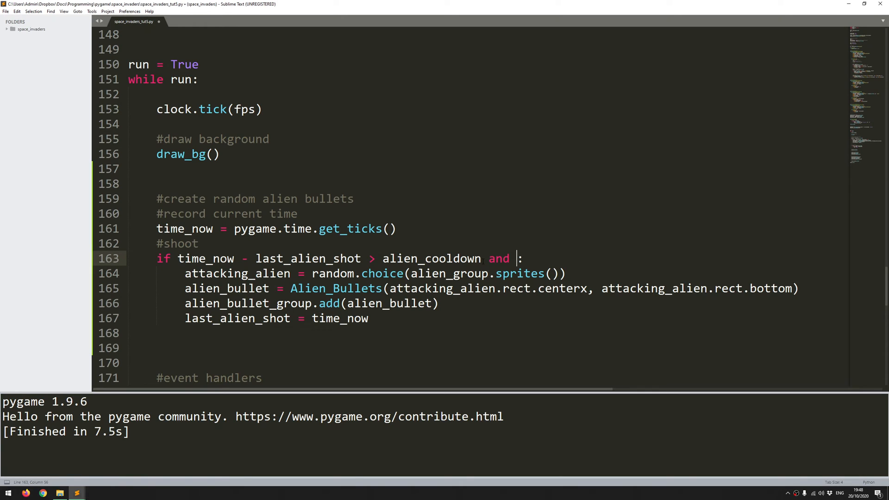
{"action": "type", "text": "len("}
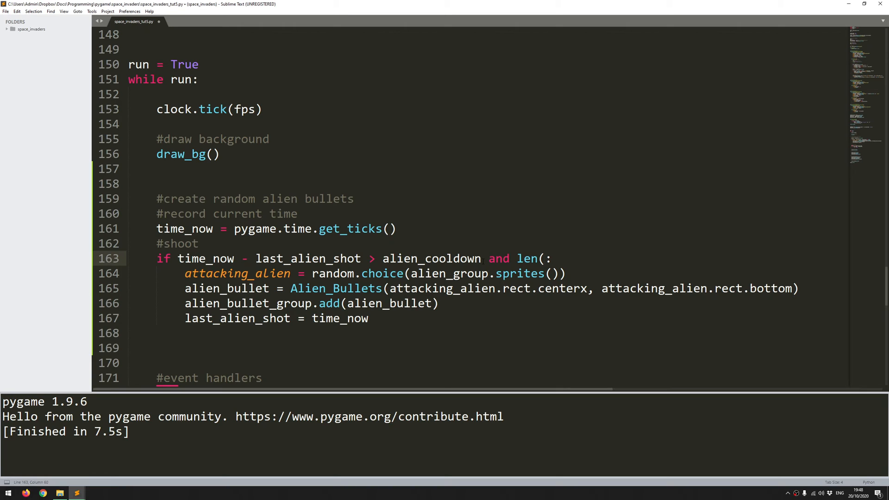
{"action": "type", "text": "a"}
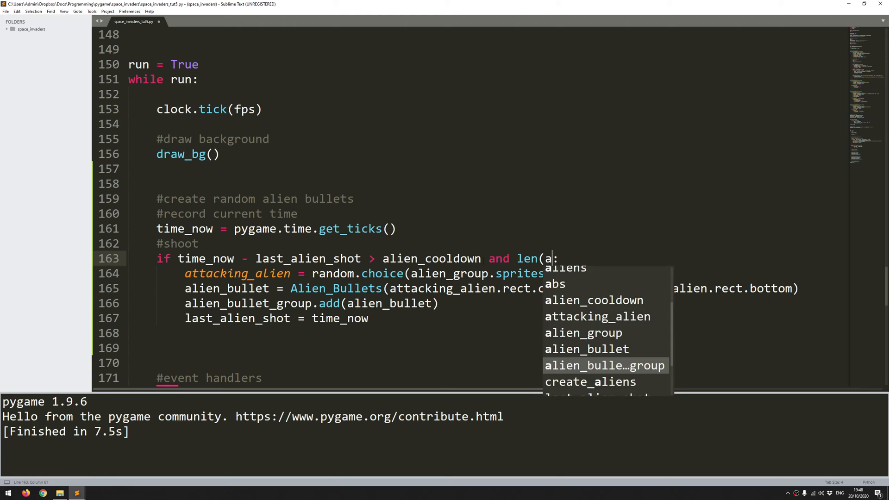
{"action": "key", "text": "Tab"}
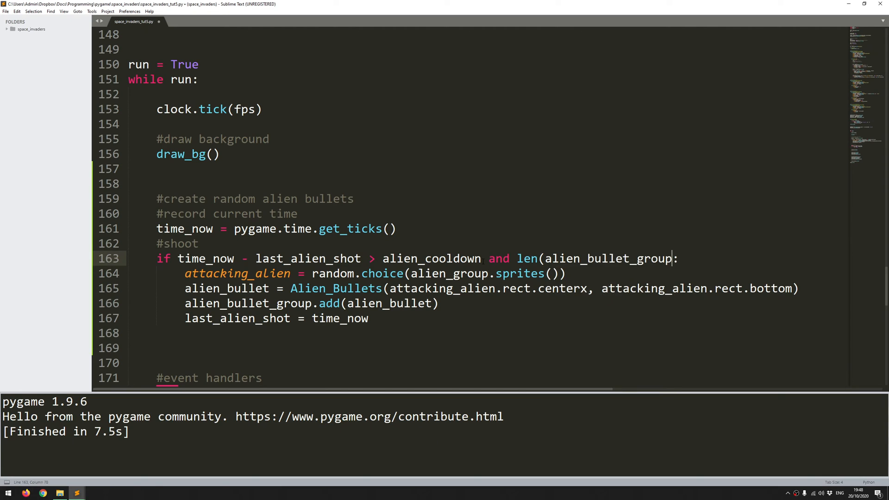
{"action": "type", "text": "< 5"}
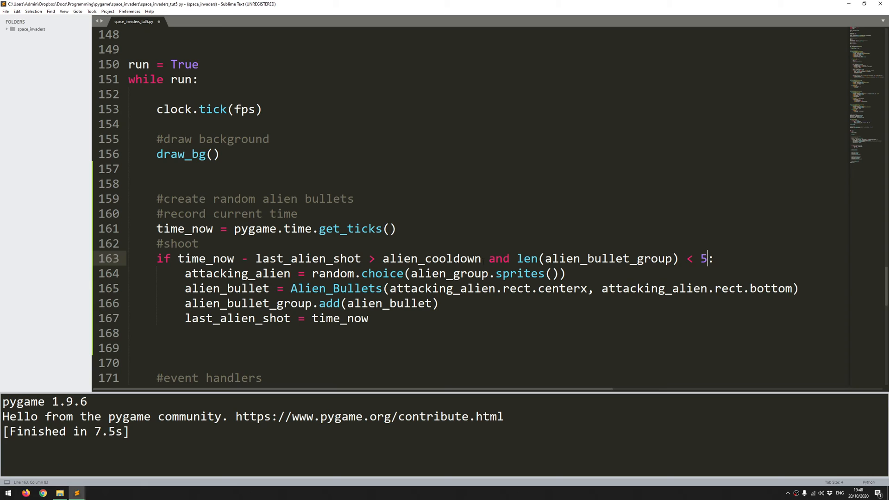
Require remaining aliens too with and len(alien_group) > 0
{"action": "type", "text": "and *"}
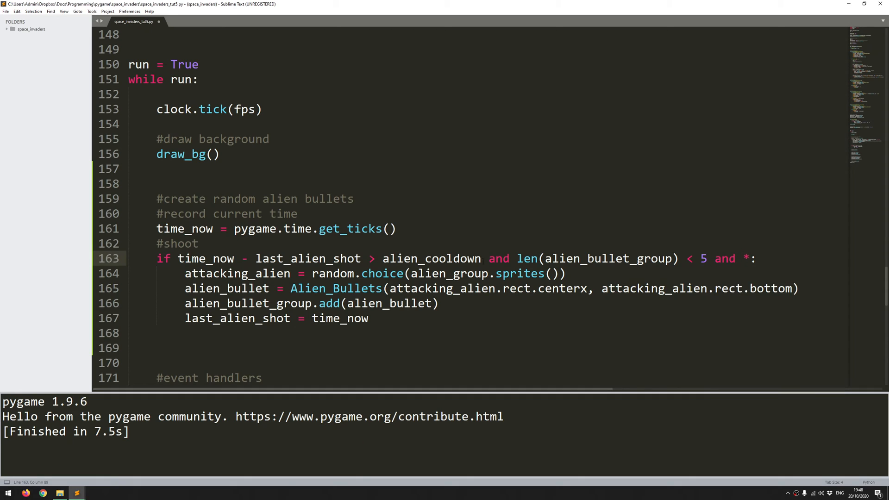
{"action": "type", "text": "("}
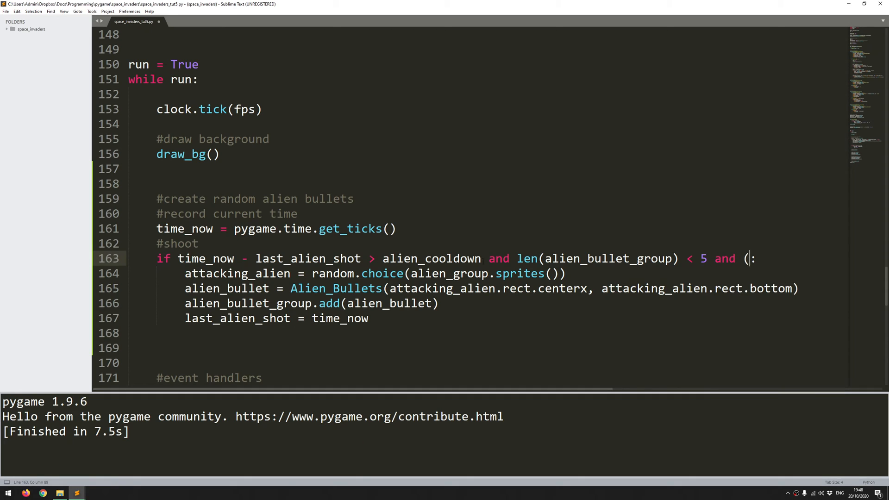
{"action": "type", "text": "len"}
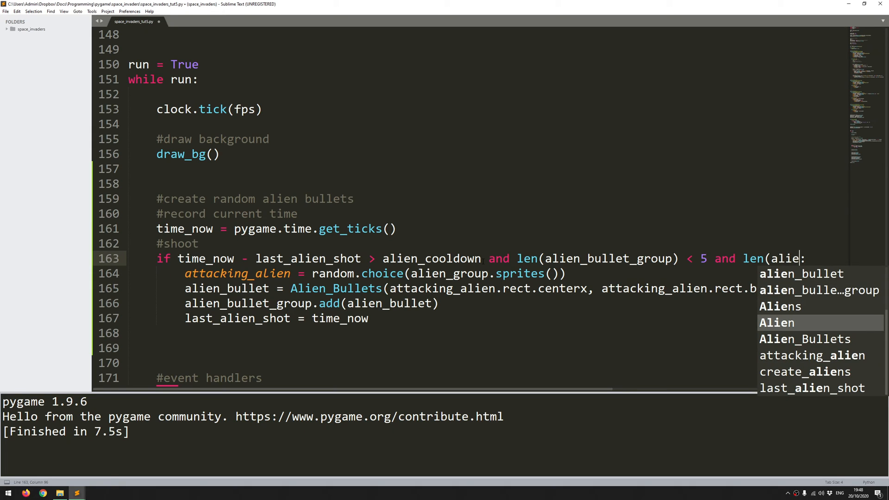
{"action": "type", "text": "n_group) > 0"}
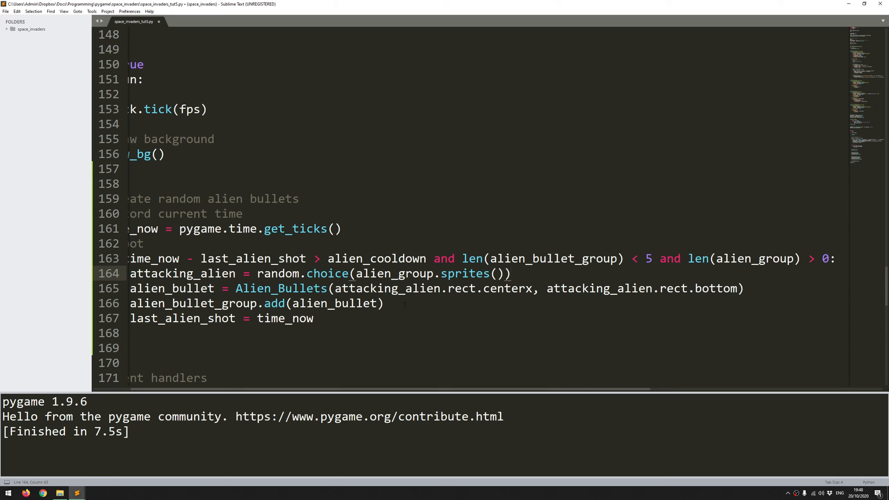
{"action": "mouse_move", "coordinate": [281, 288]}
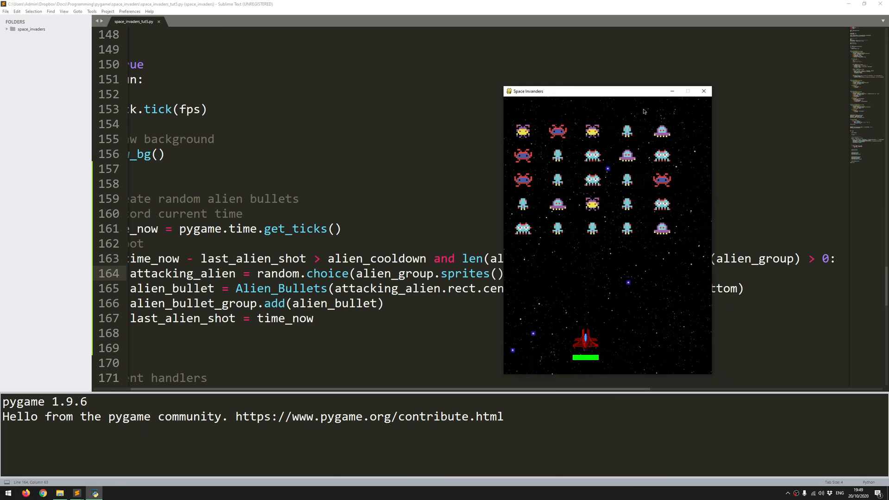
Run the updated game and move the Space Invaders window aside to watch the aliens fire
{"action": "left_click", "coordinate": [704, 91]}
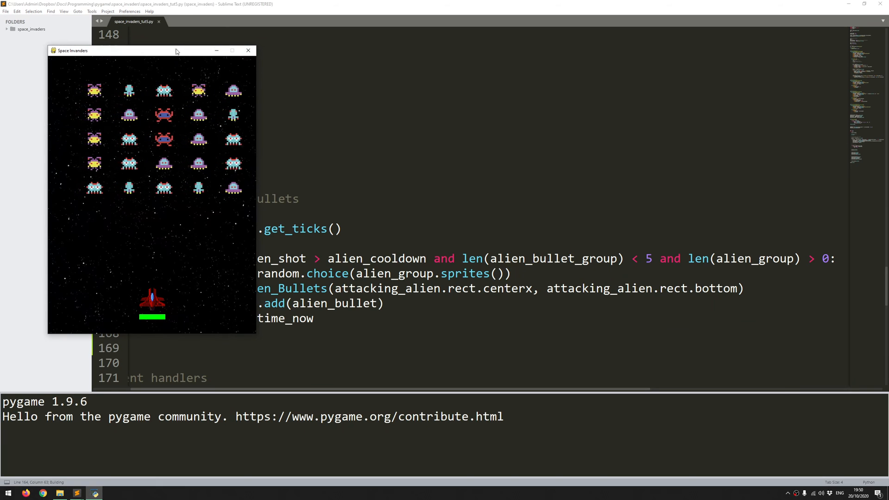
{"action": "left_click_drag", "start_coordinate": [176, 50], "coordinate": [484, 78]}
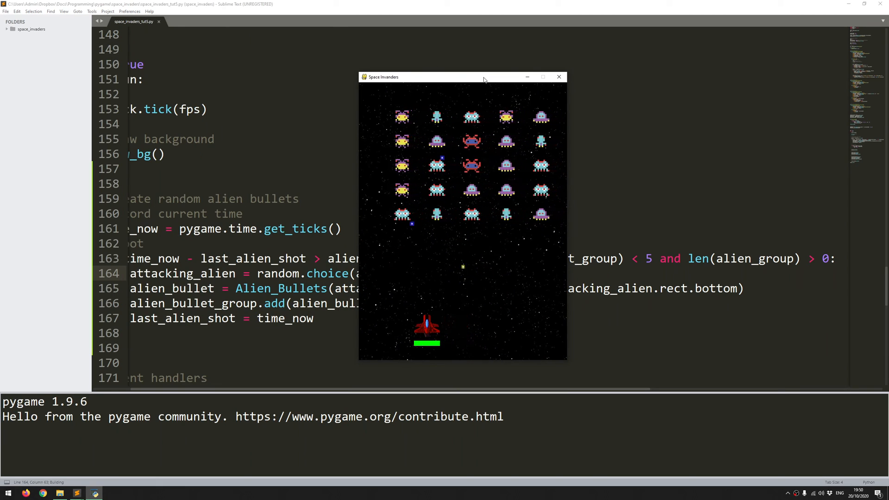